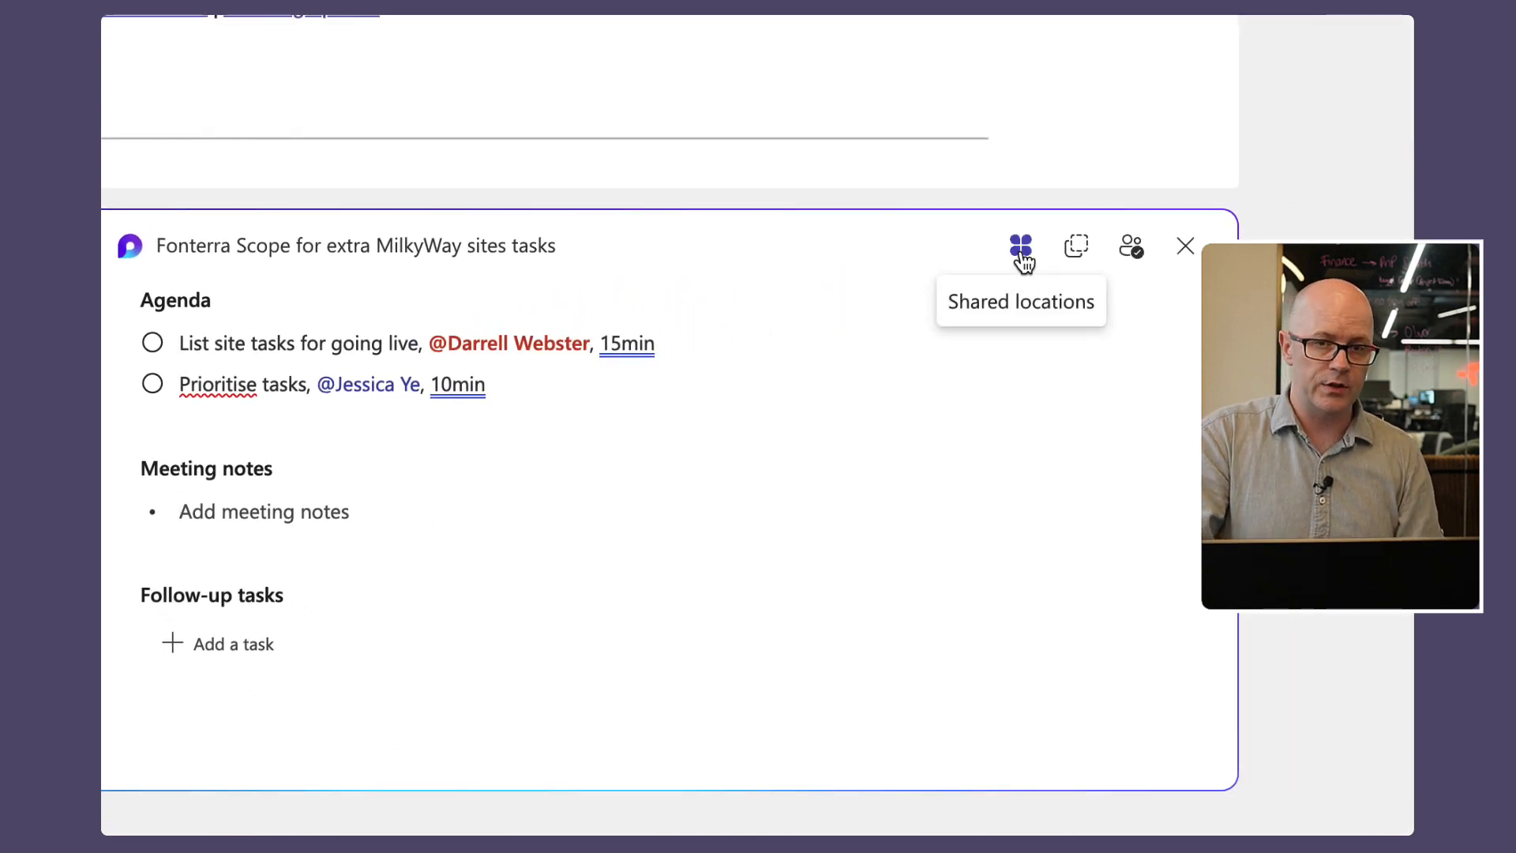
mouse_move(1076, 245)
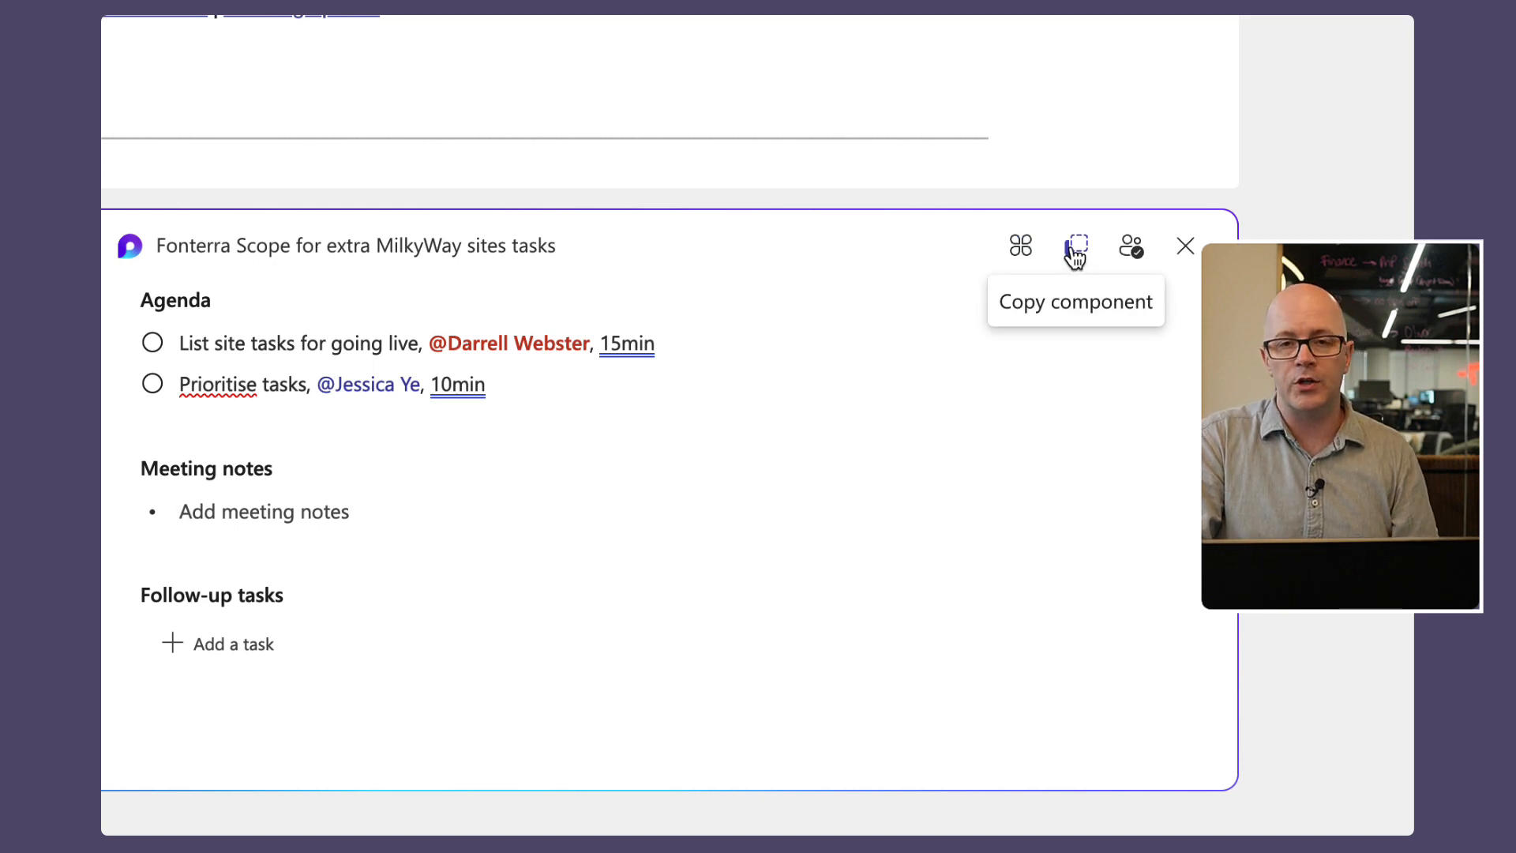
View the access list for the agenda notes component, then the meeting's invitee tracking list
left_click(1131, 246)
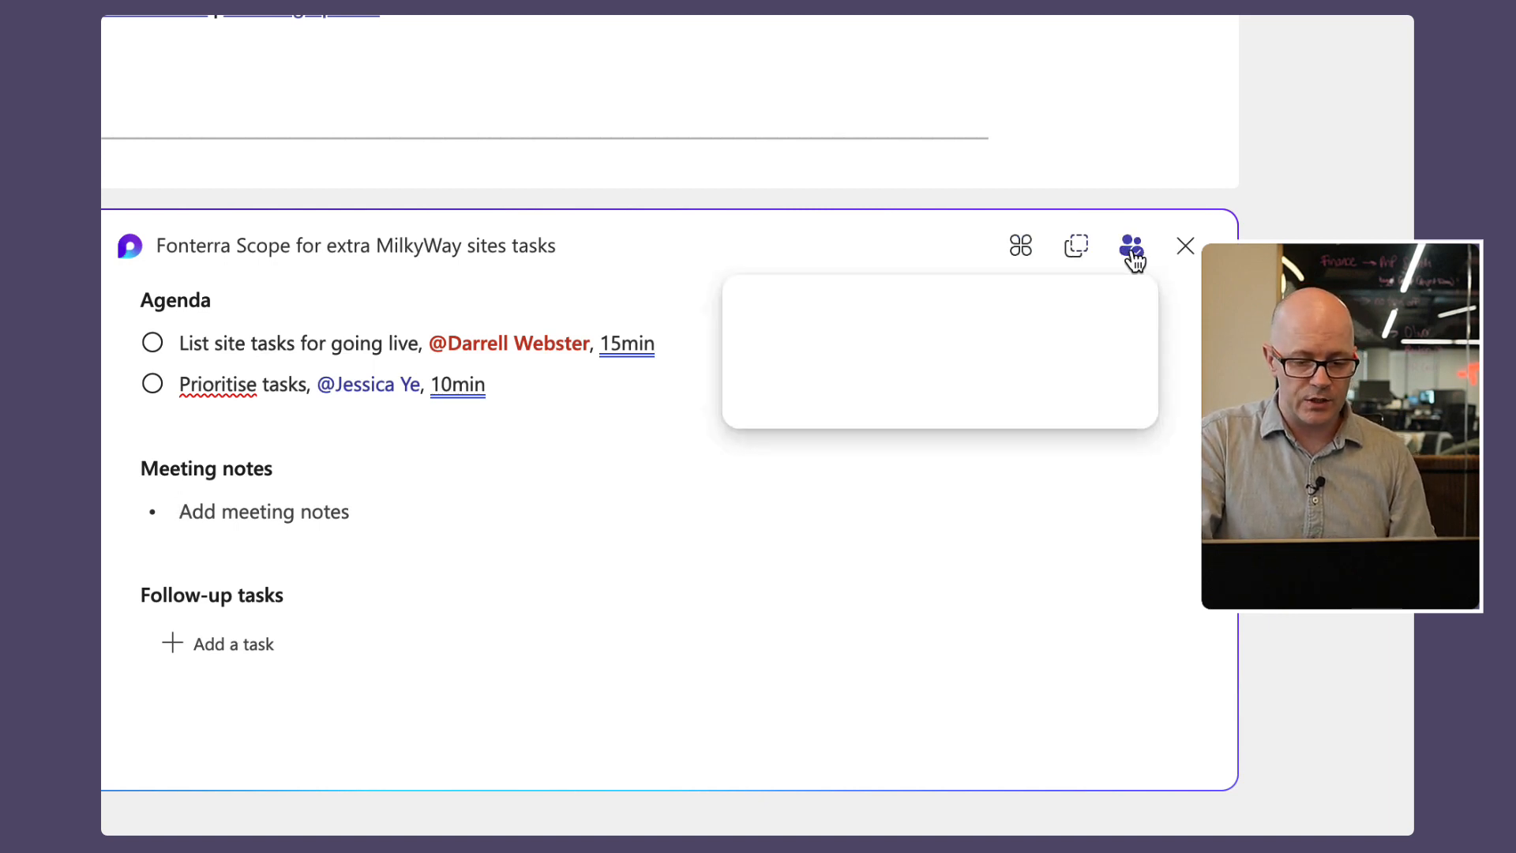
left_click(1129, 245)
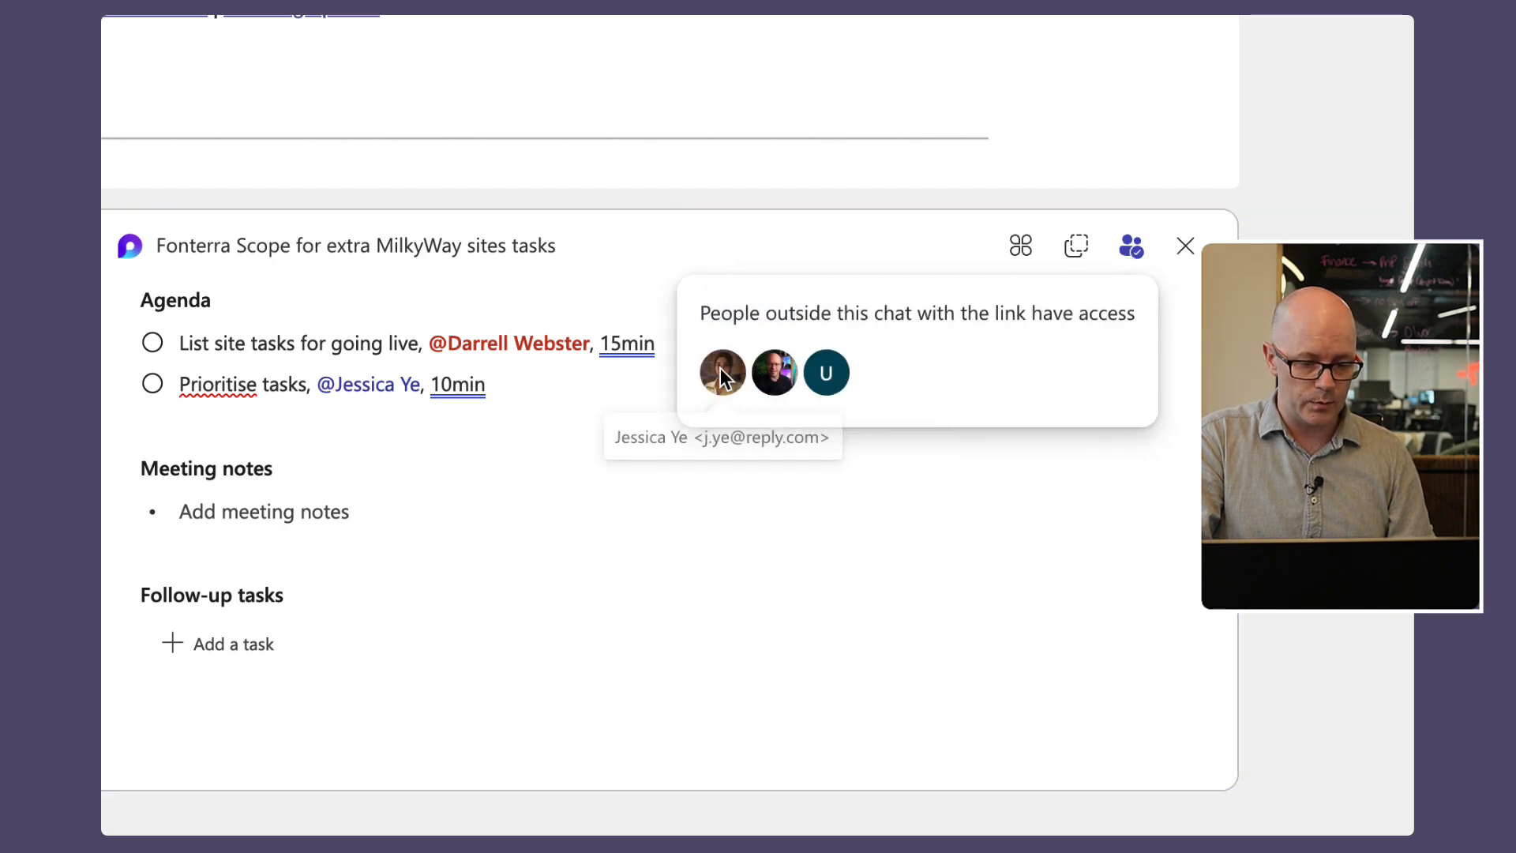
mouse_move(826, 373)
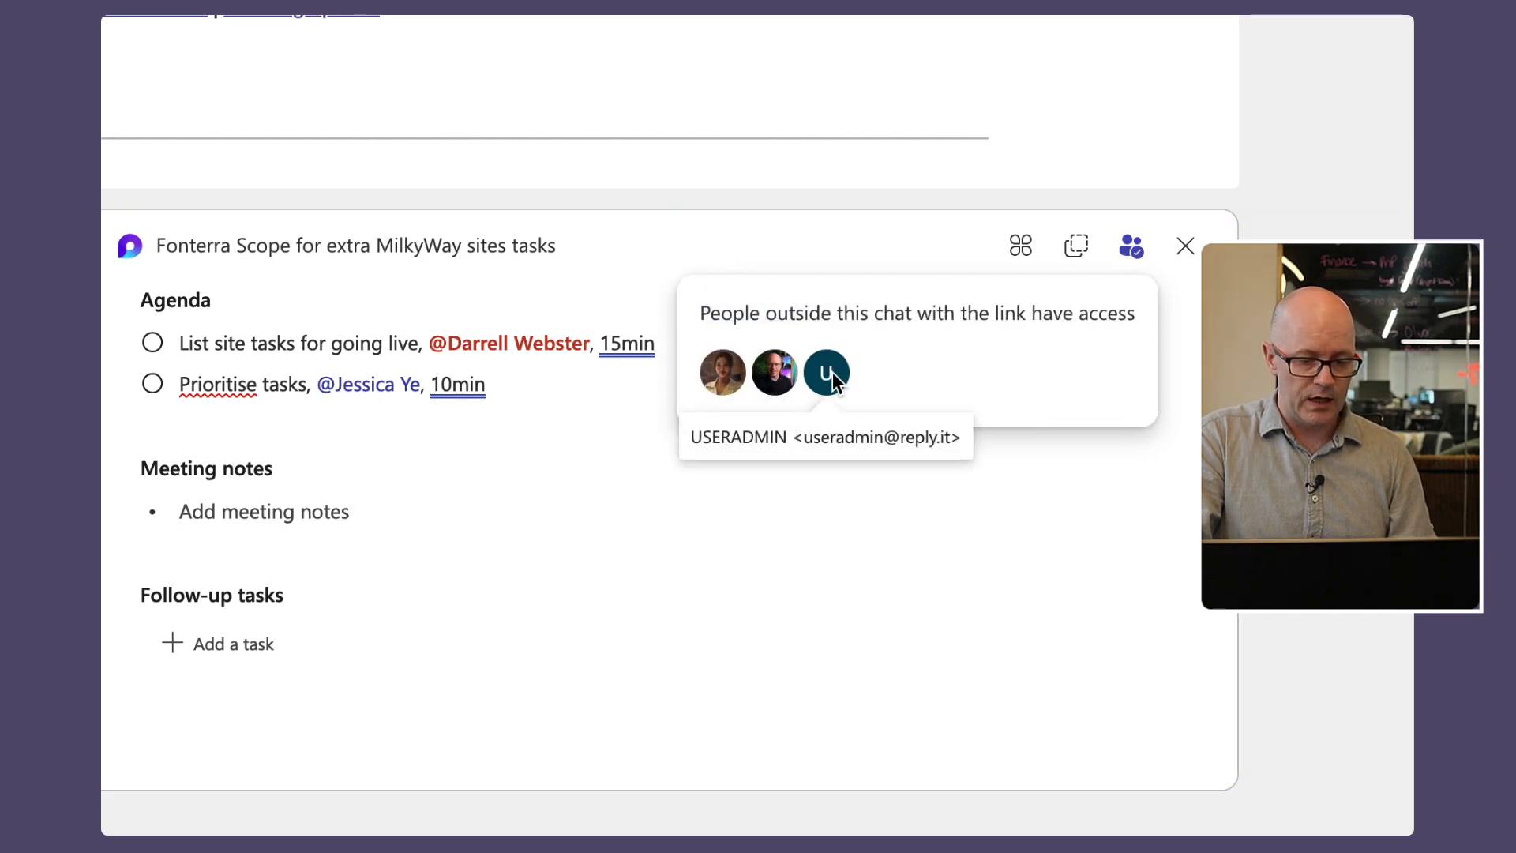
left_click(890, 526)
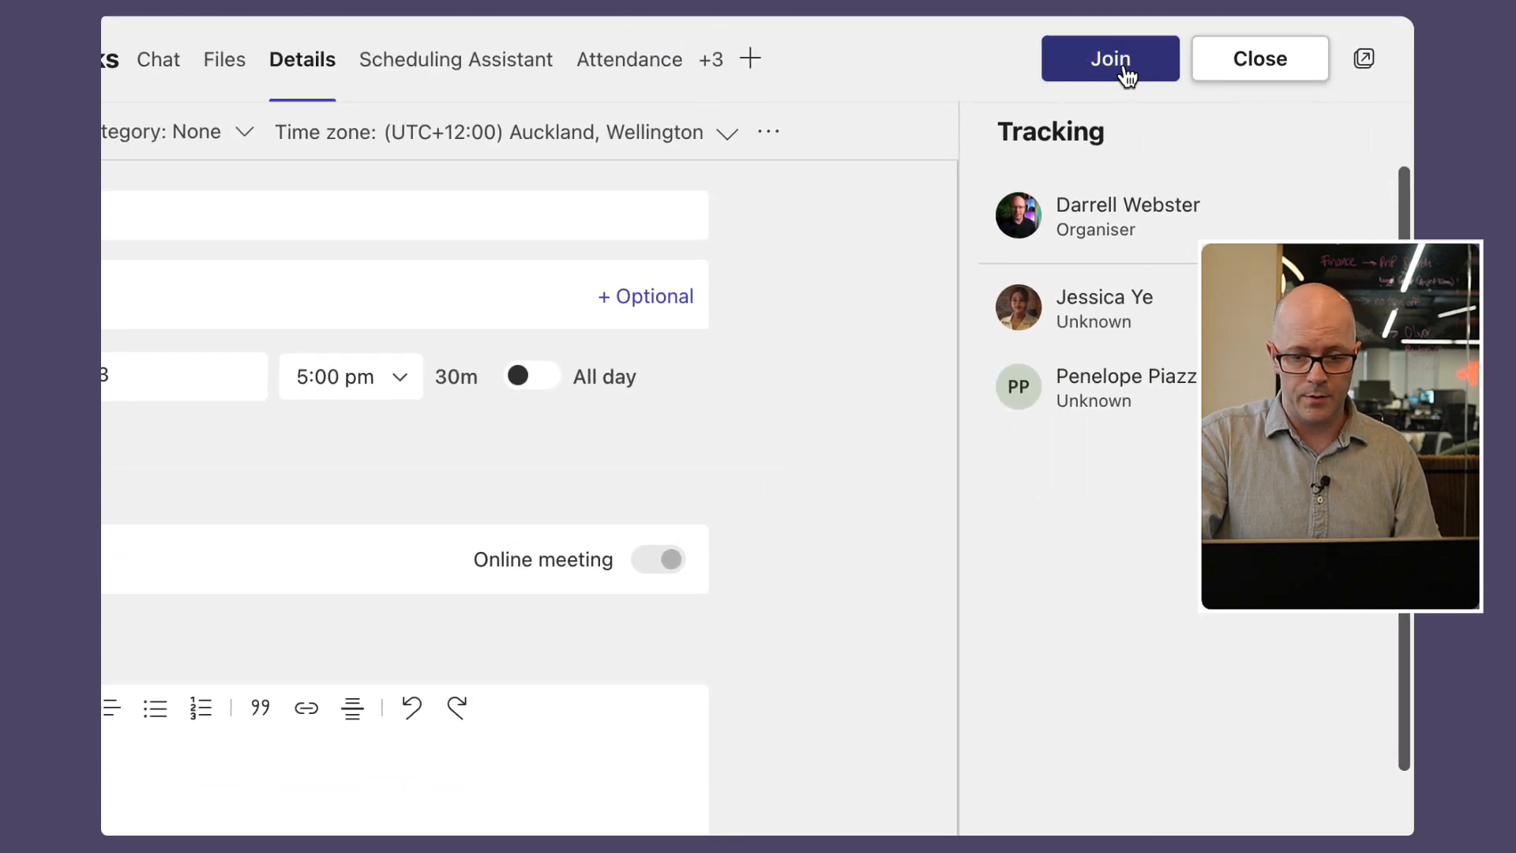
Join the meeting with 'Don't use audio' and the FaceTime HD Camera selected in device settings
left_click(1110, 58)
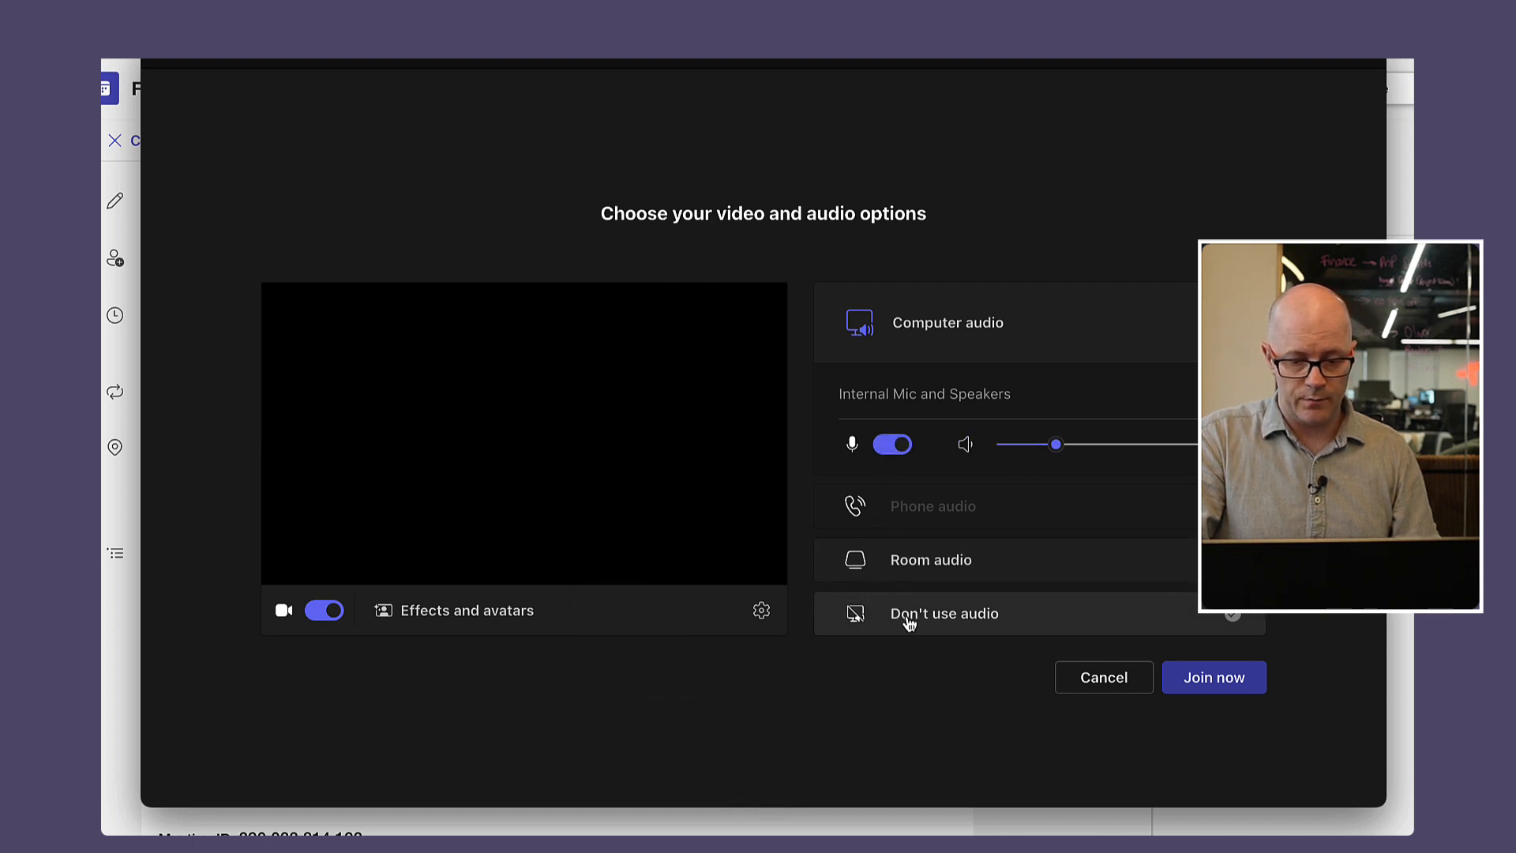
left_click(946, 613)
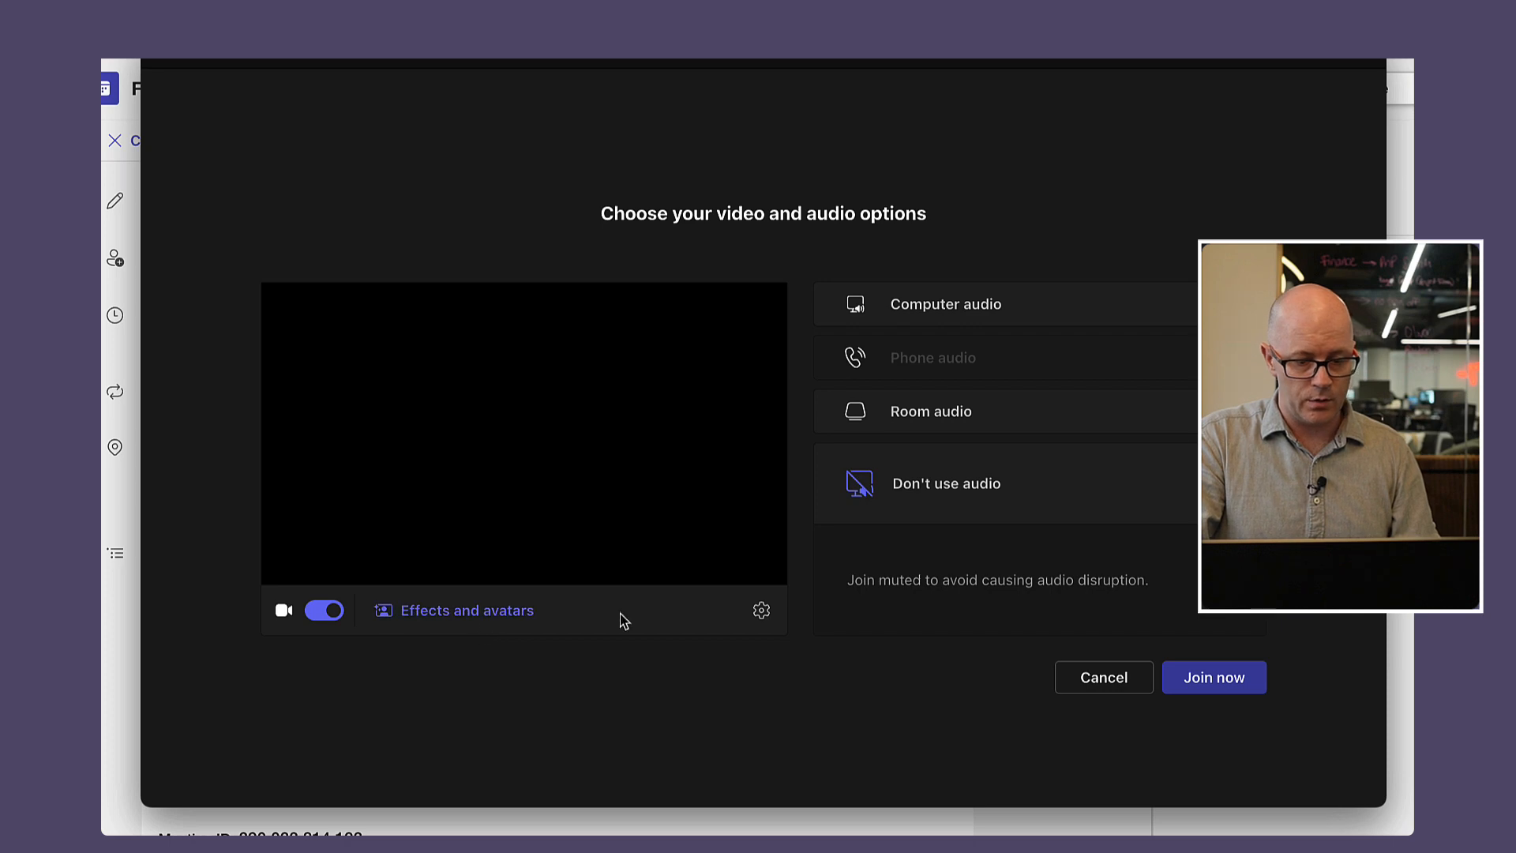
left_click(761, 610)
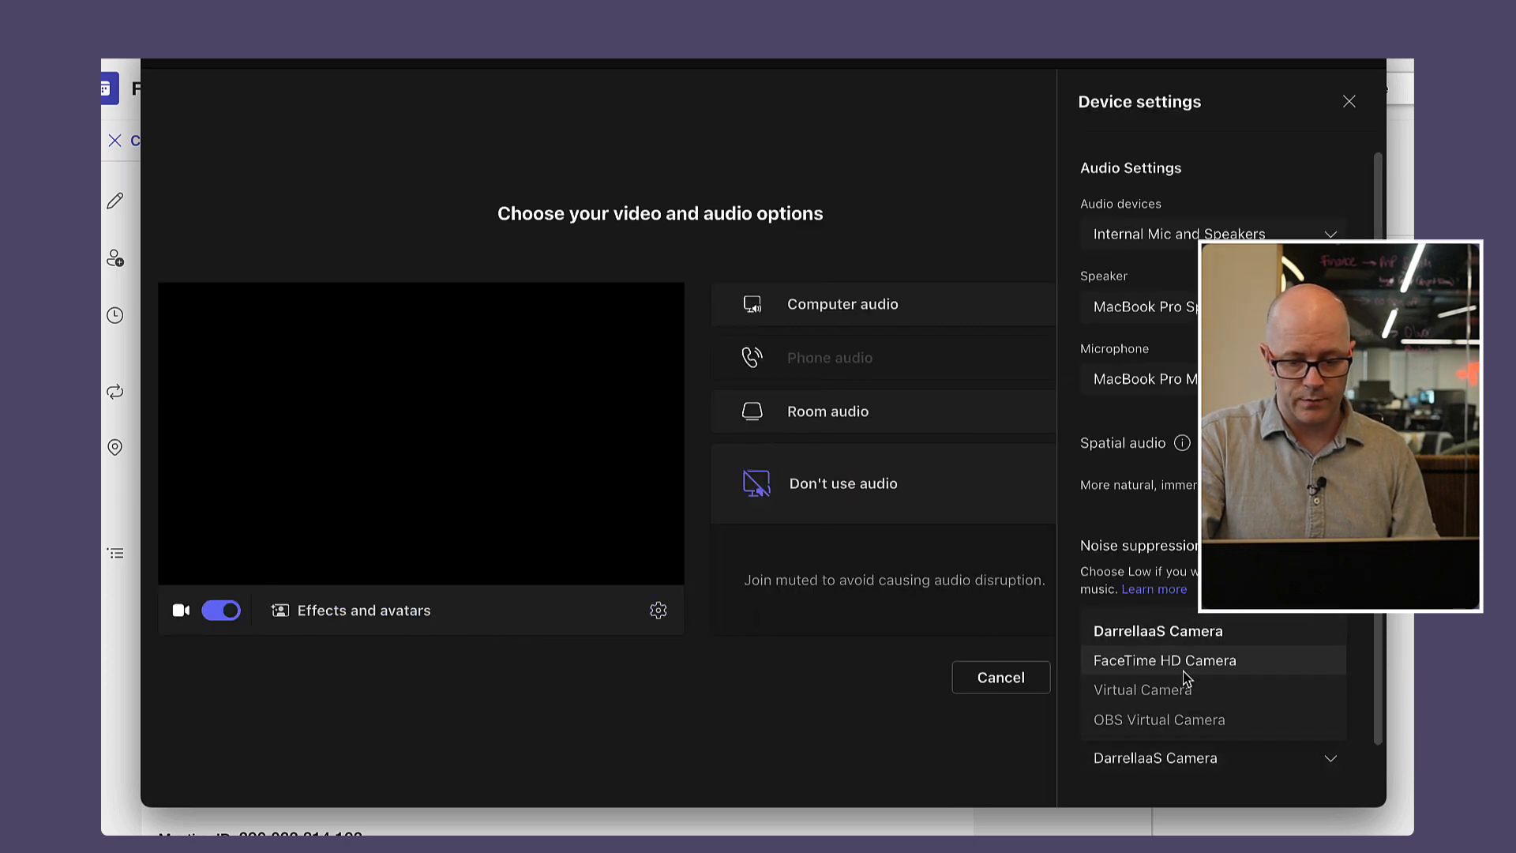
left_click(1164, 660)
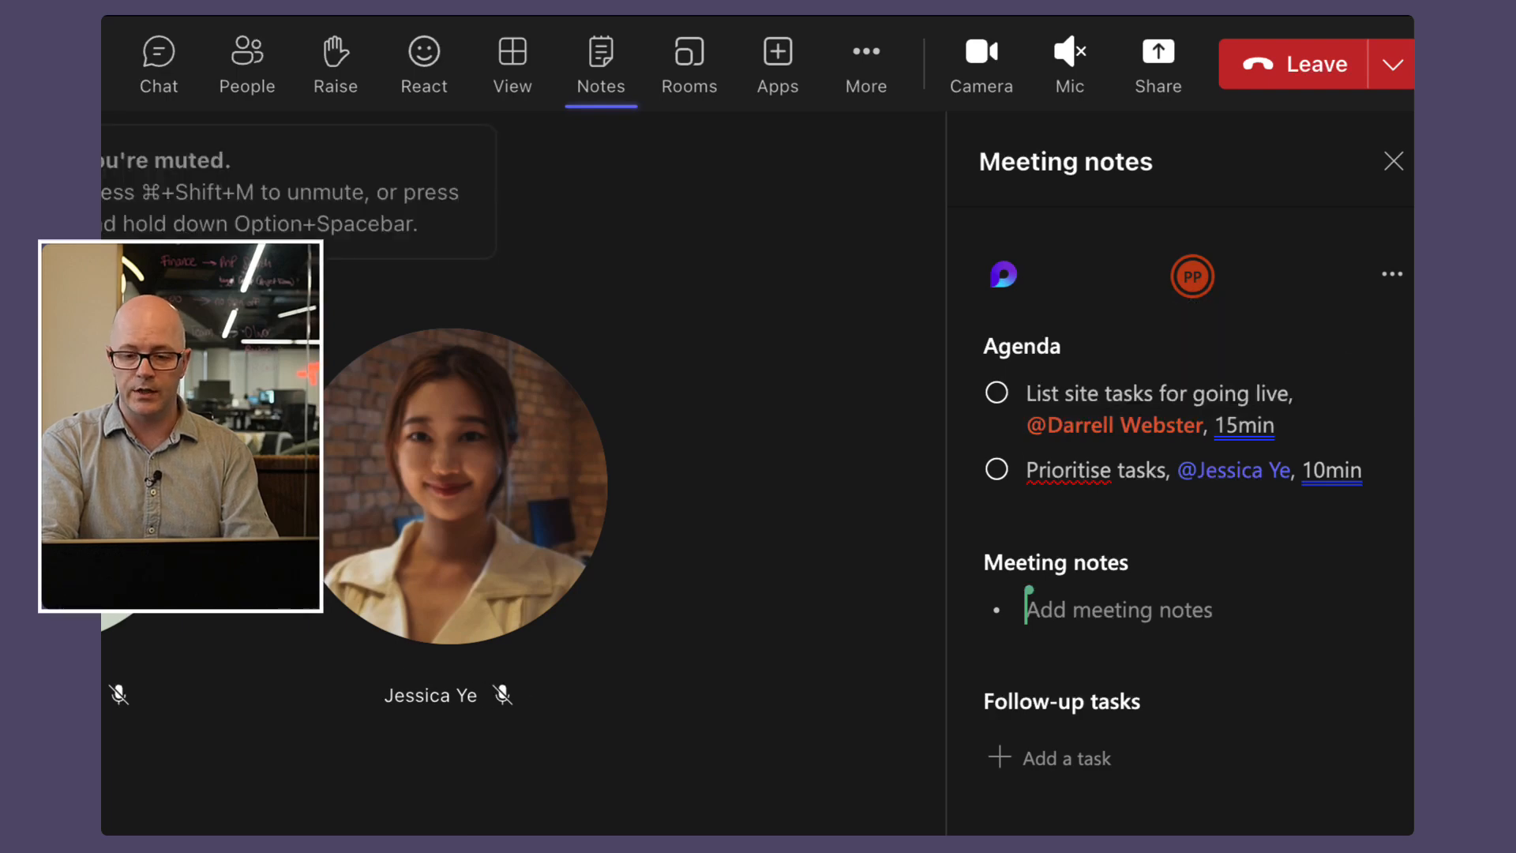
mouse_move(1246, 665)
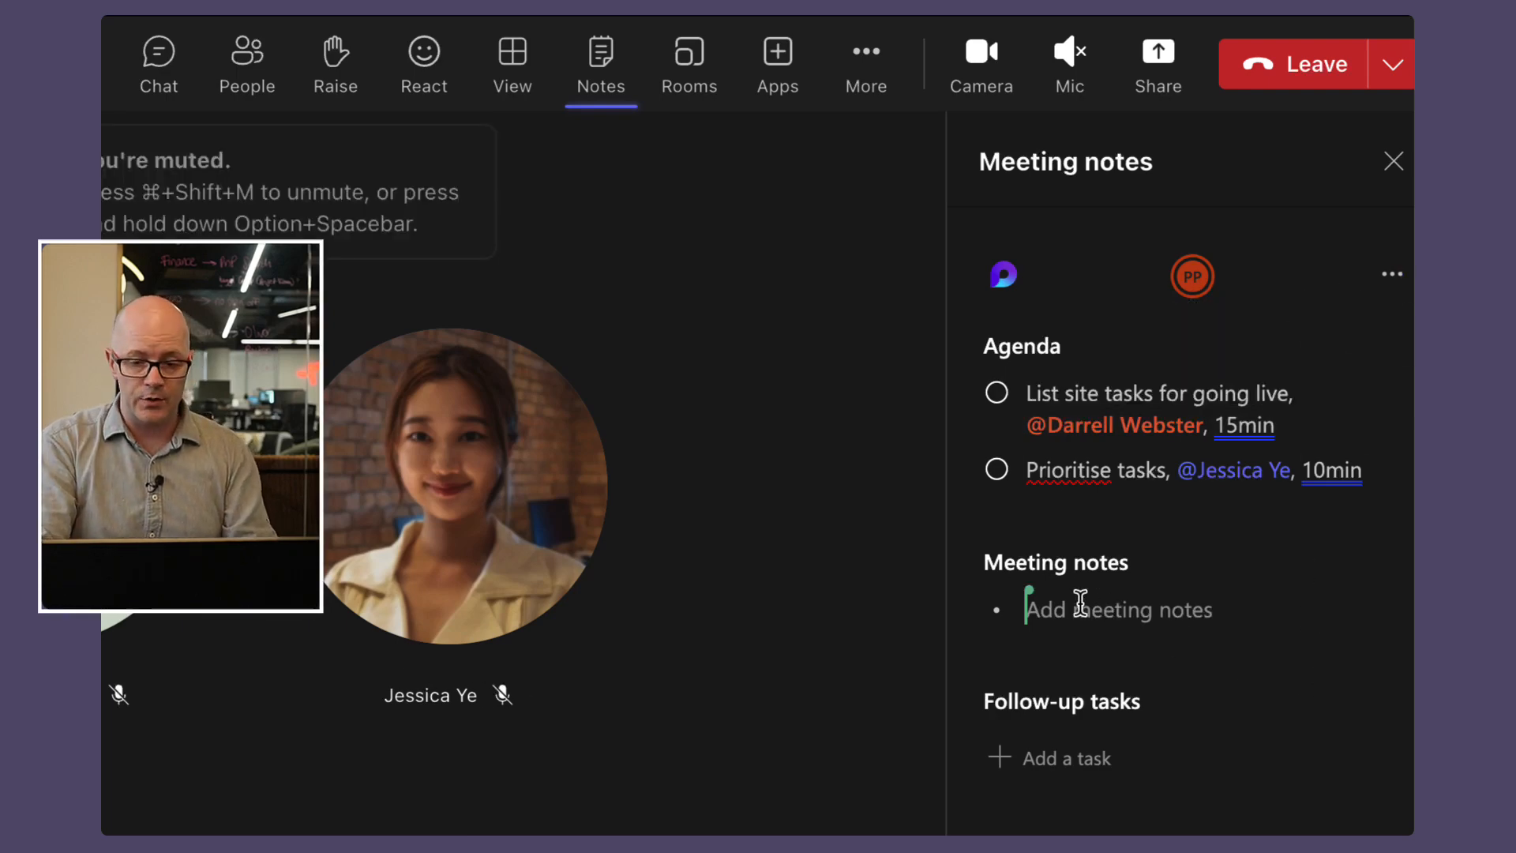
Add meeting notes 'Site go live tasks' and 'Share the site with the organisation'
left_click(997, 393)
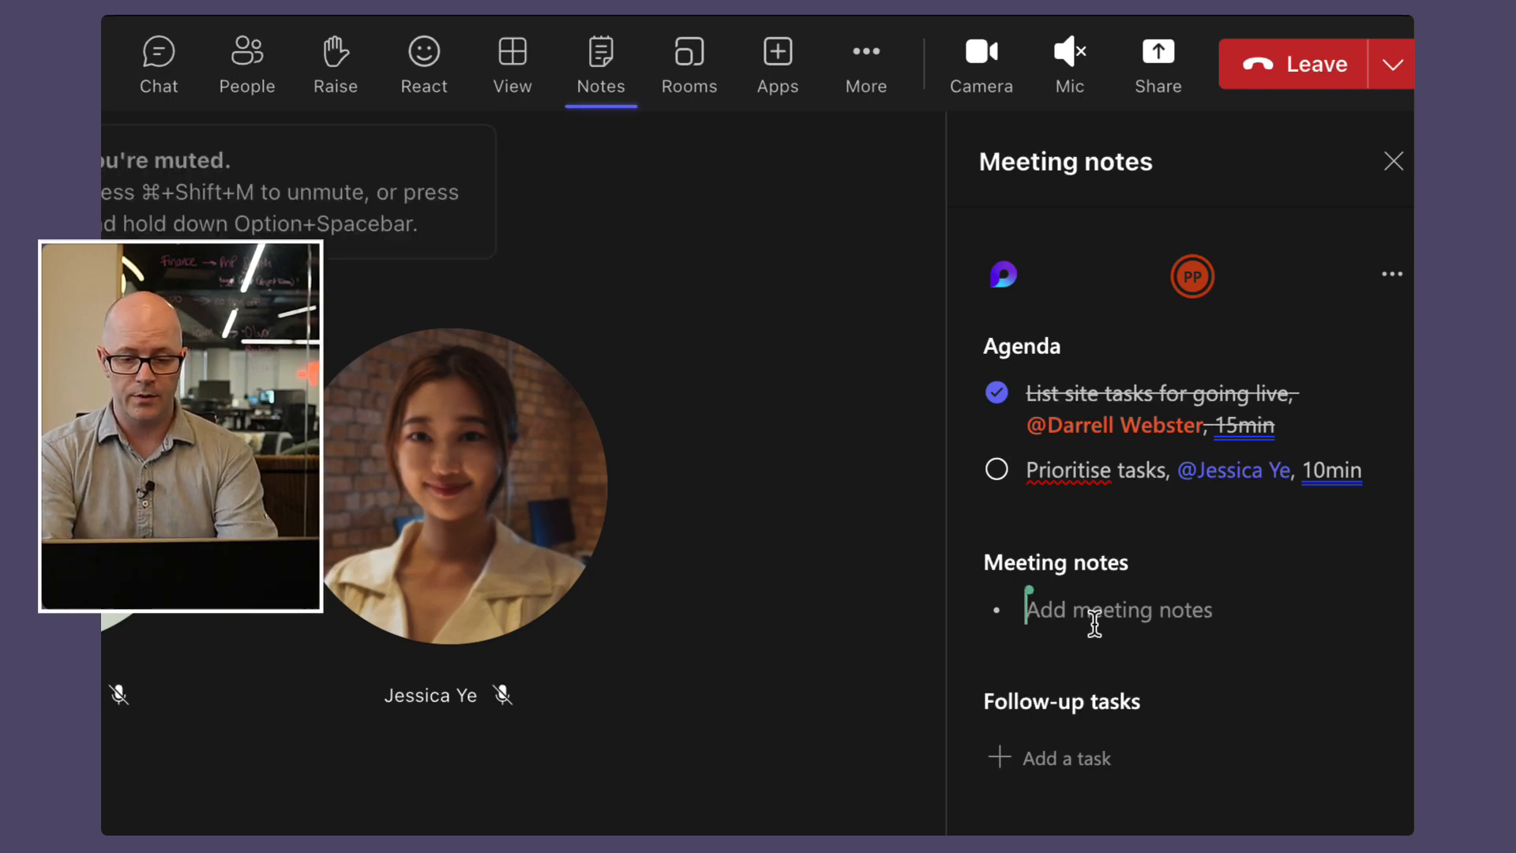
type("Site")
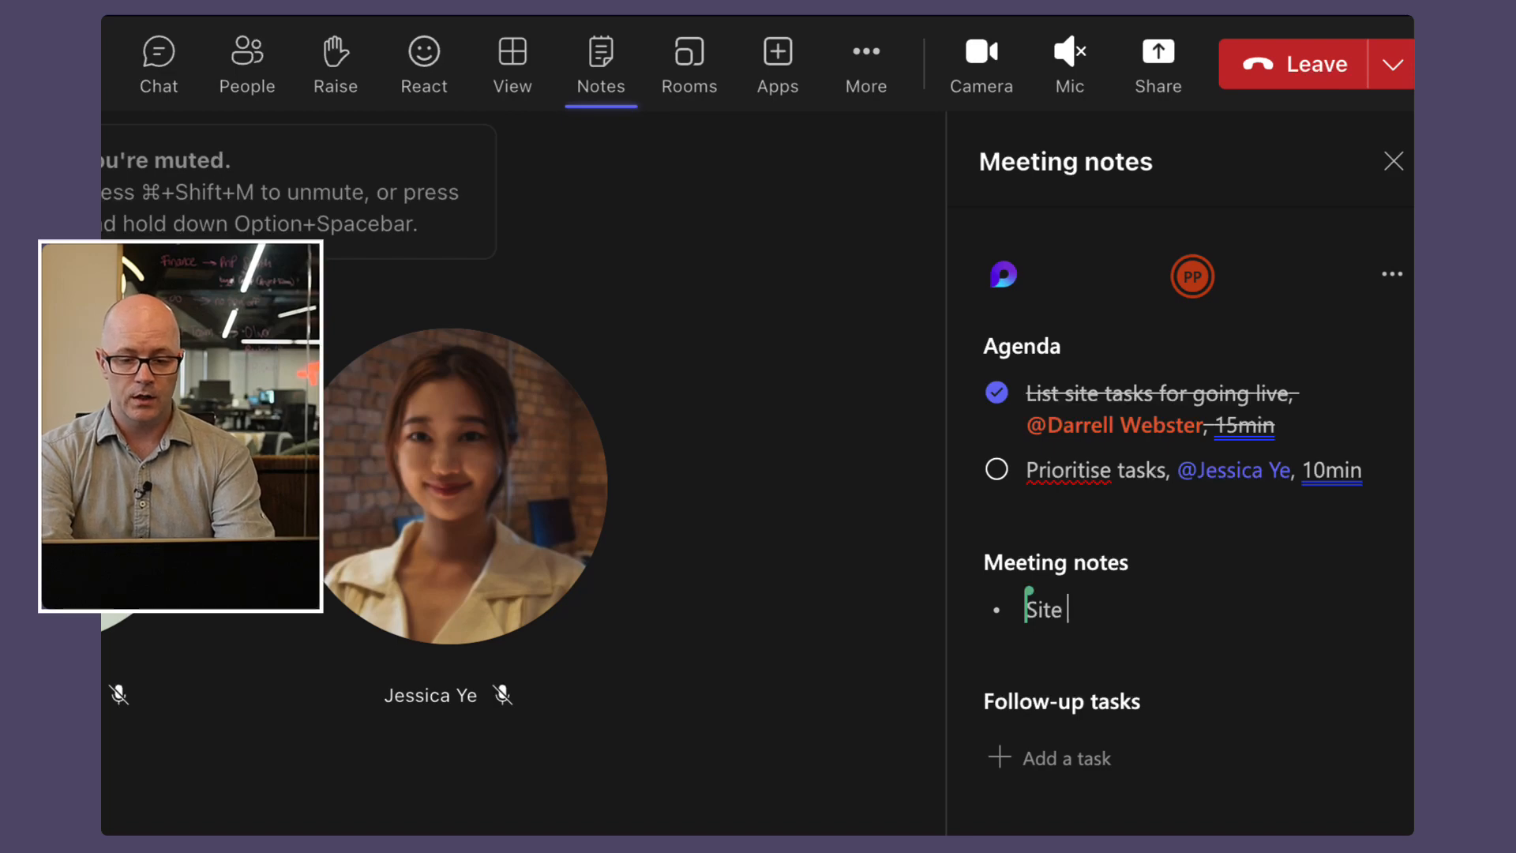
type("go live")
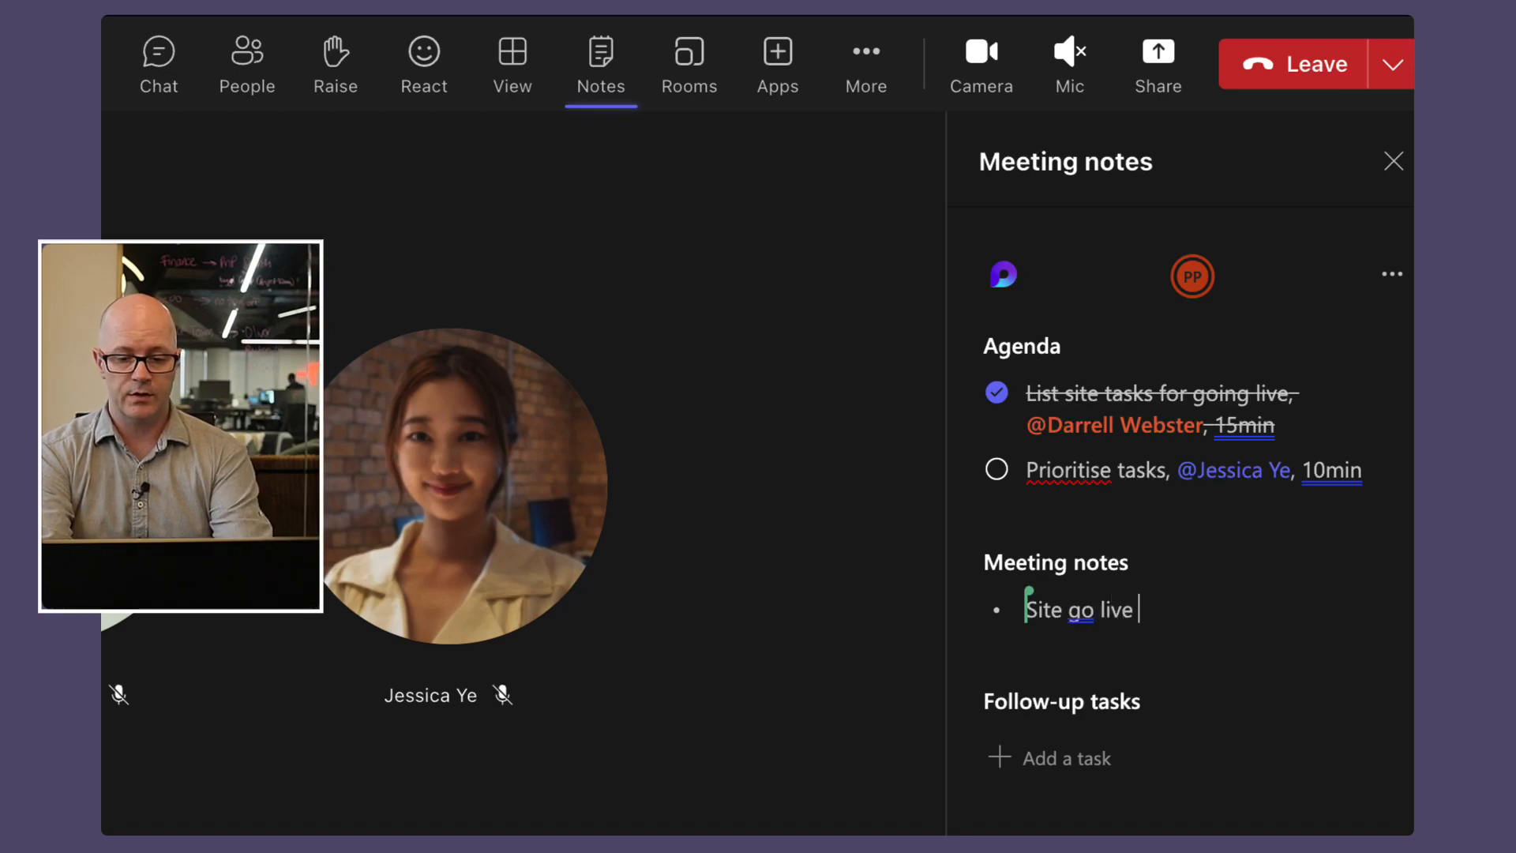
type("tasks")
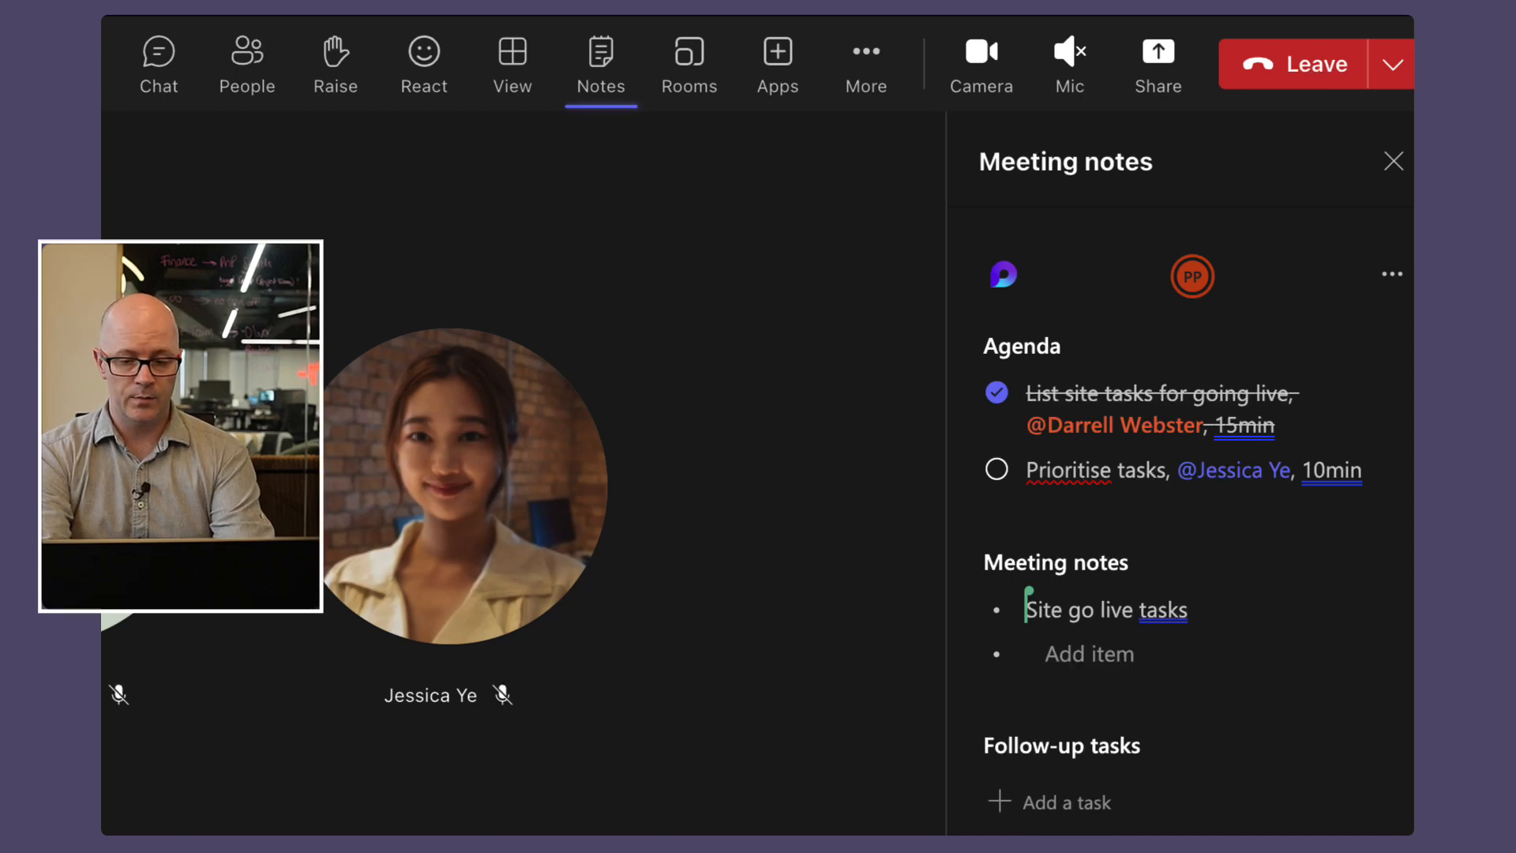
type("Share the site with")
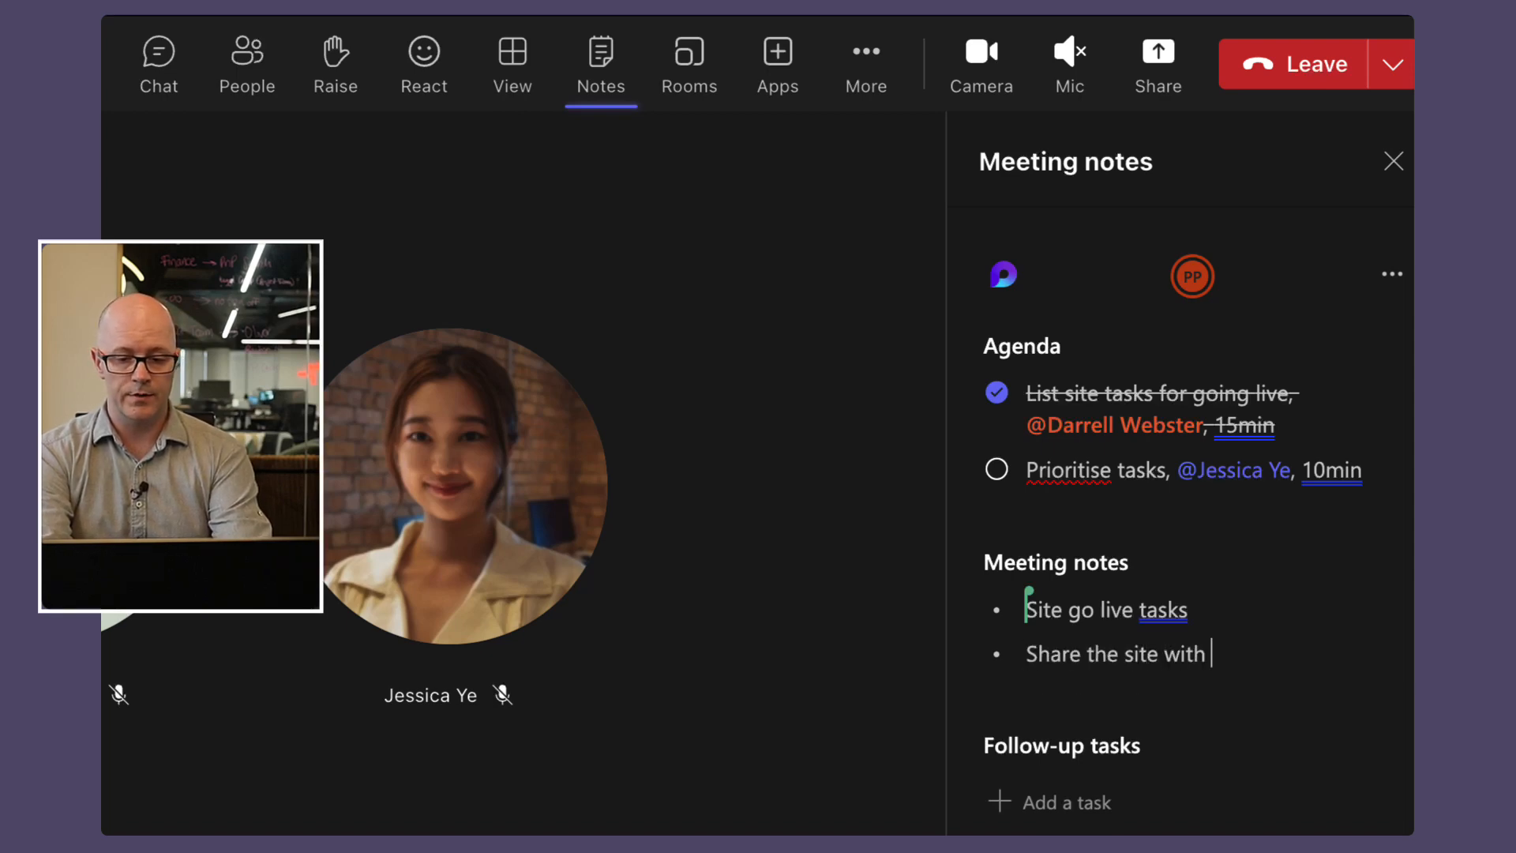
type("the organisation")
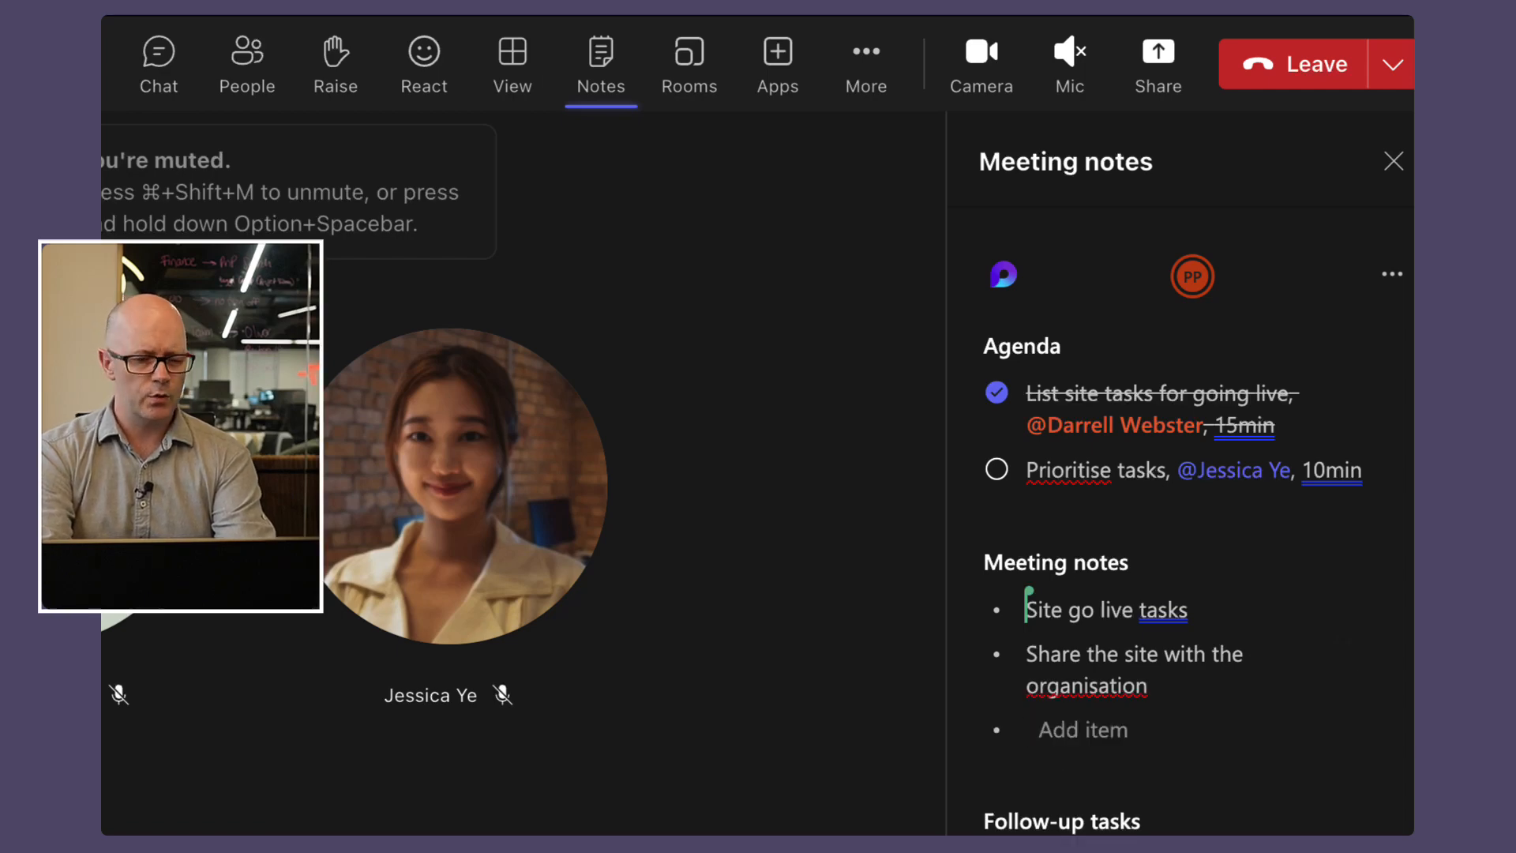
Add a third meeting note about updating the call to action graphic
type("Update the graphic i")
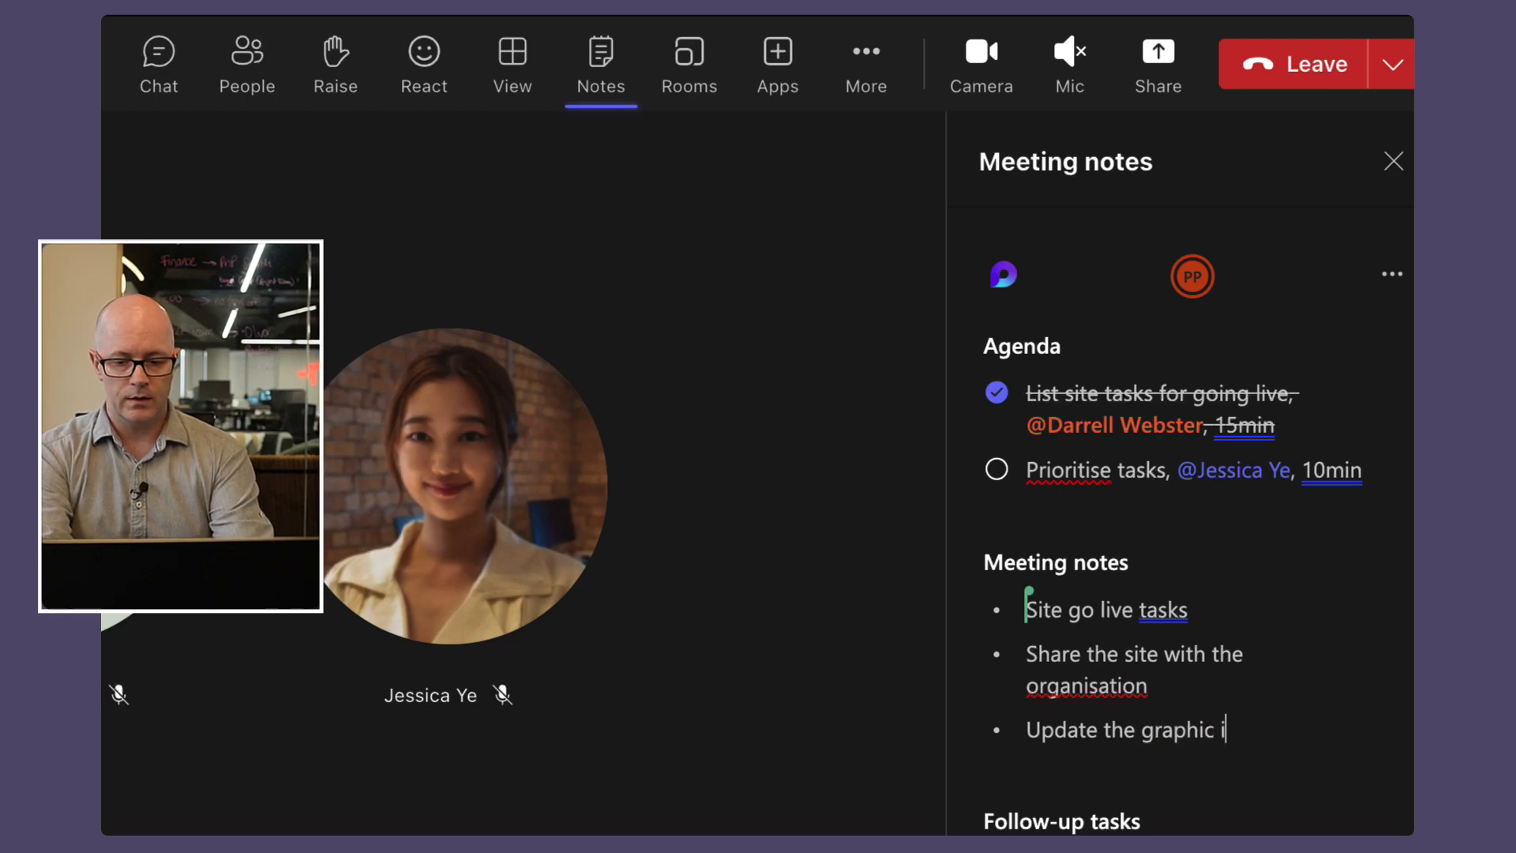
type("n the call to action")
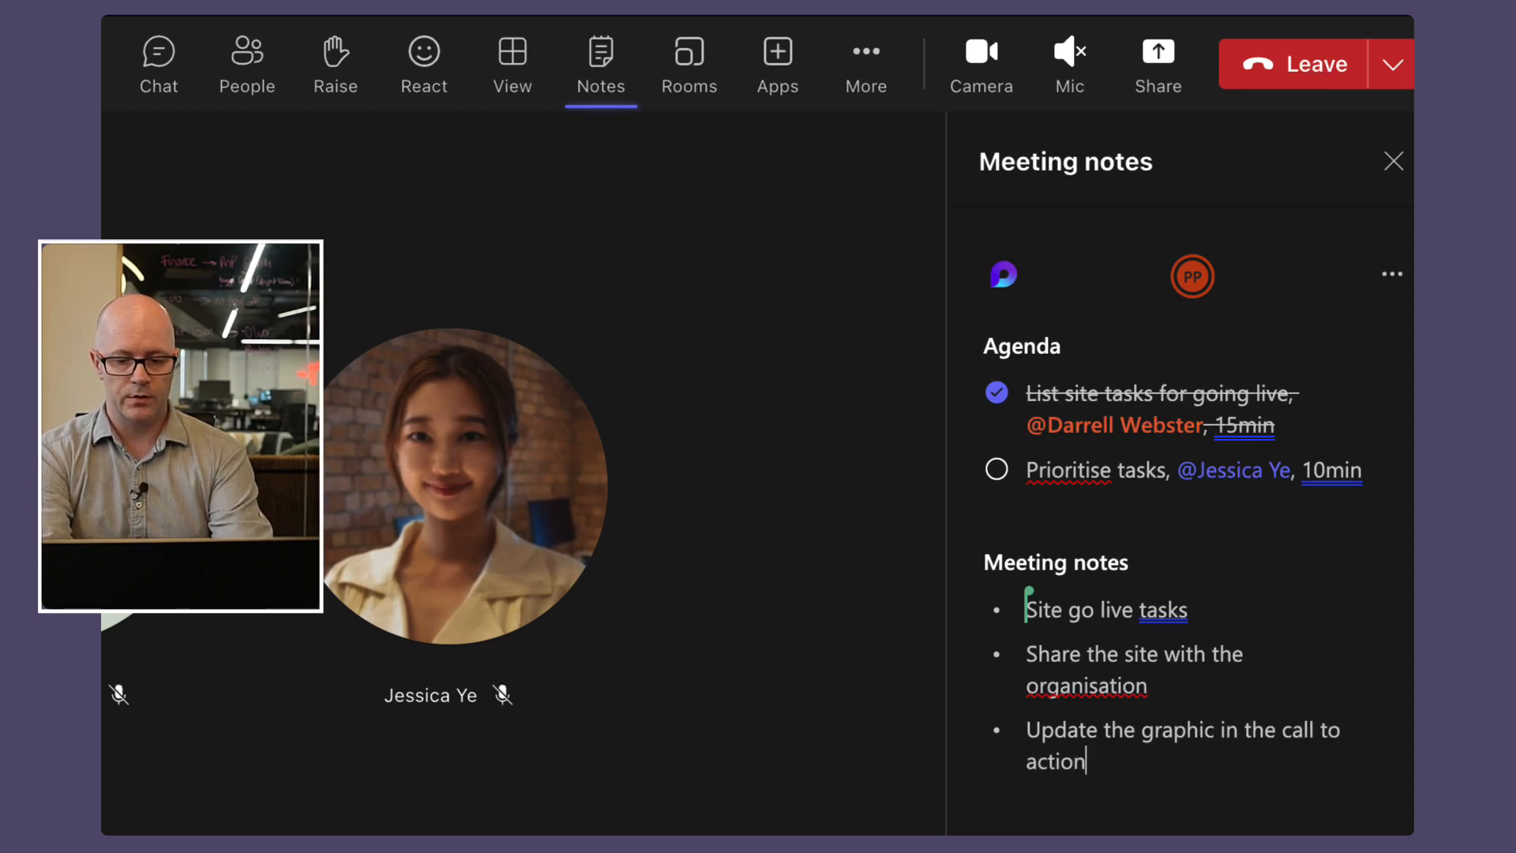
type(".")
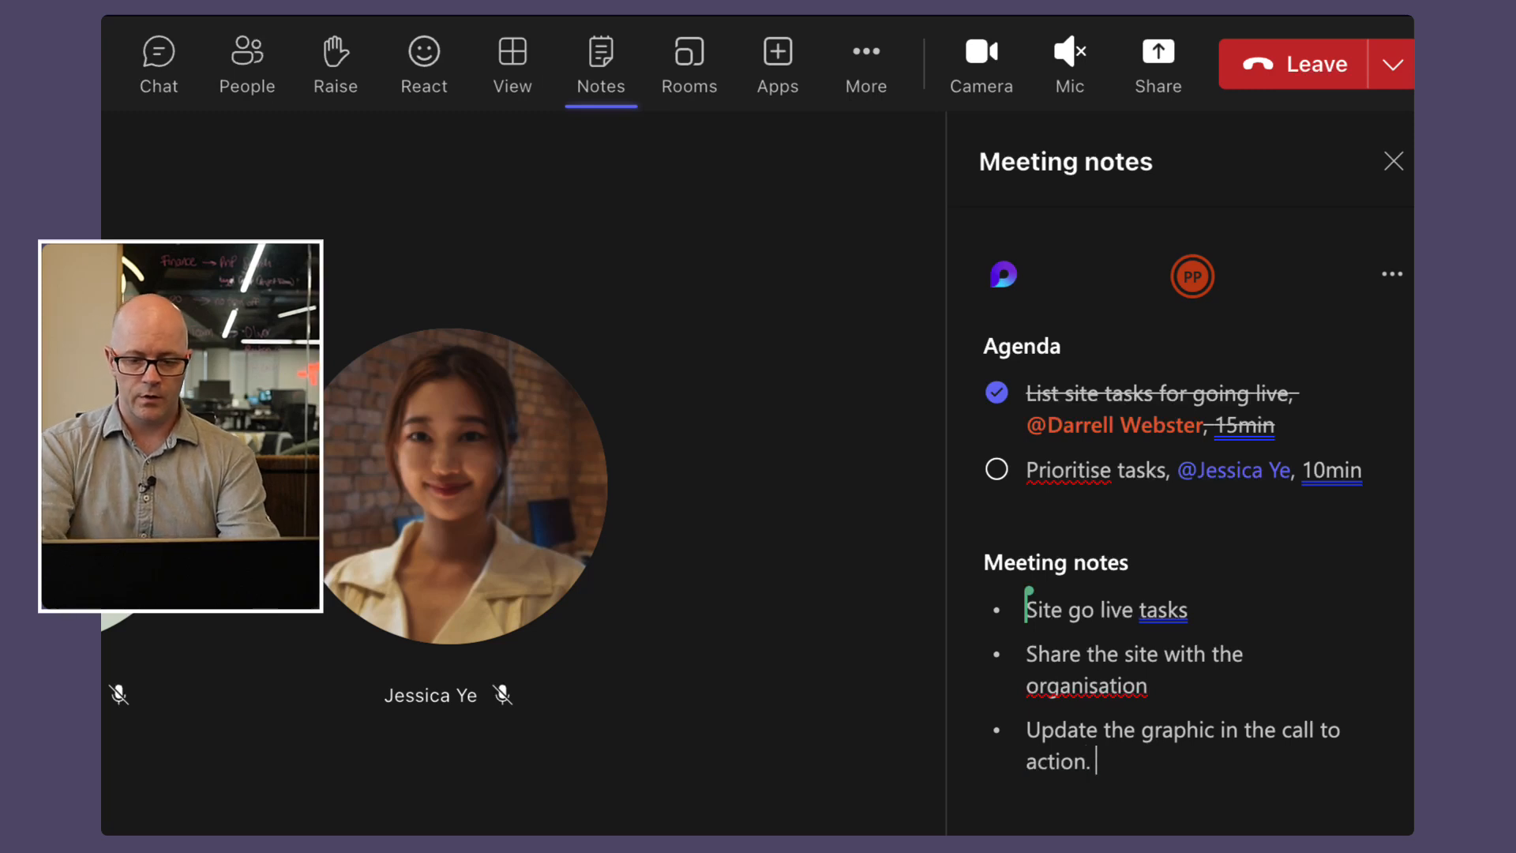
mouse_move(1273, 696)
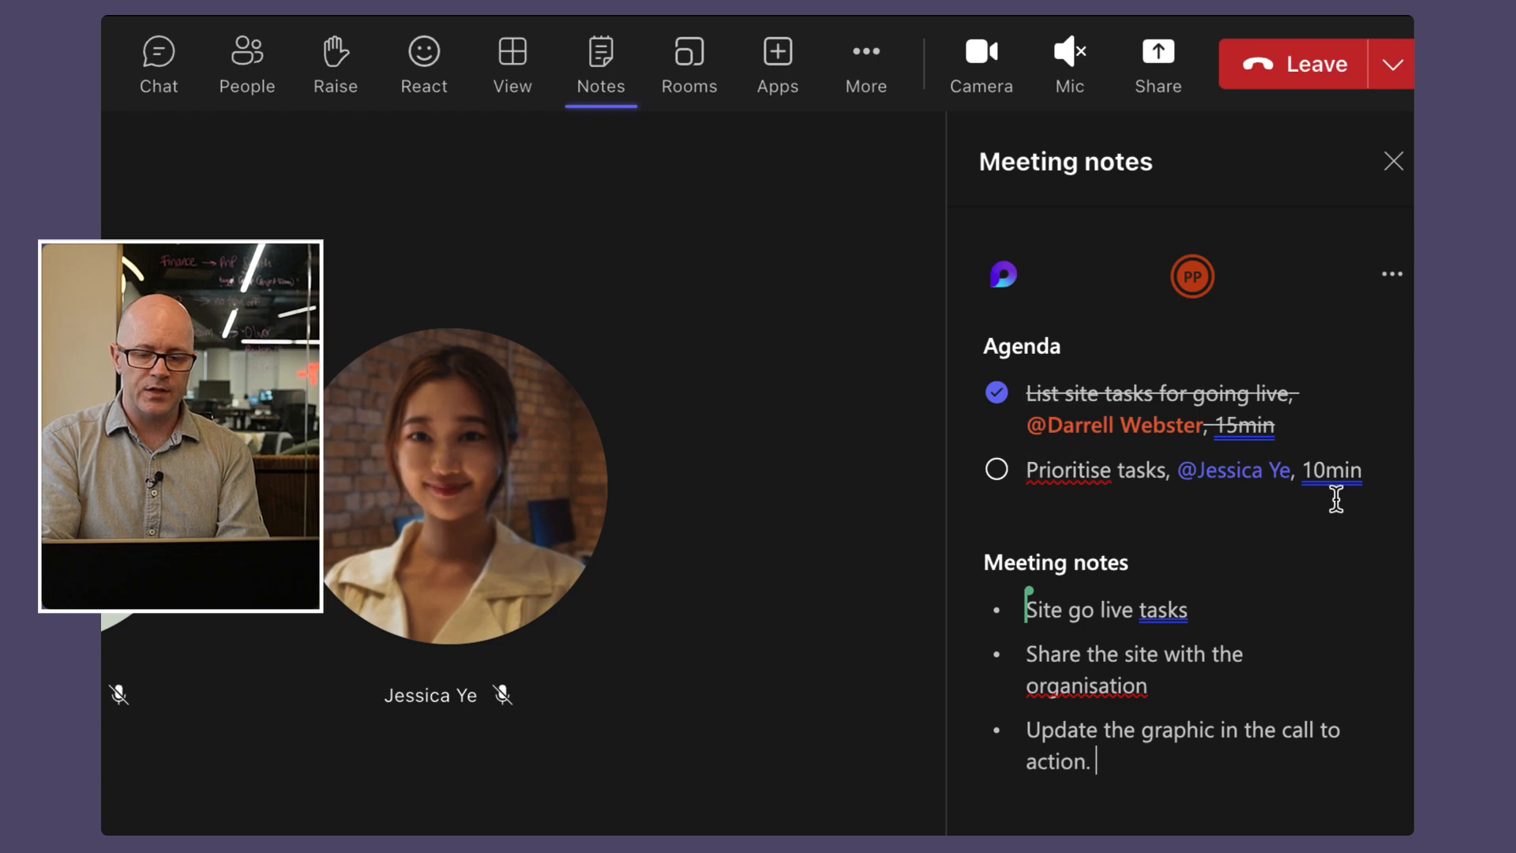
mouse_move(1354, 502)
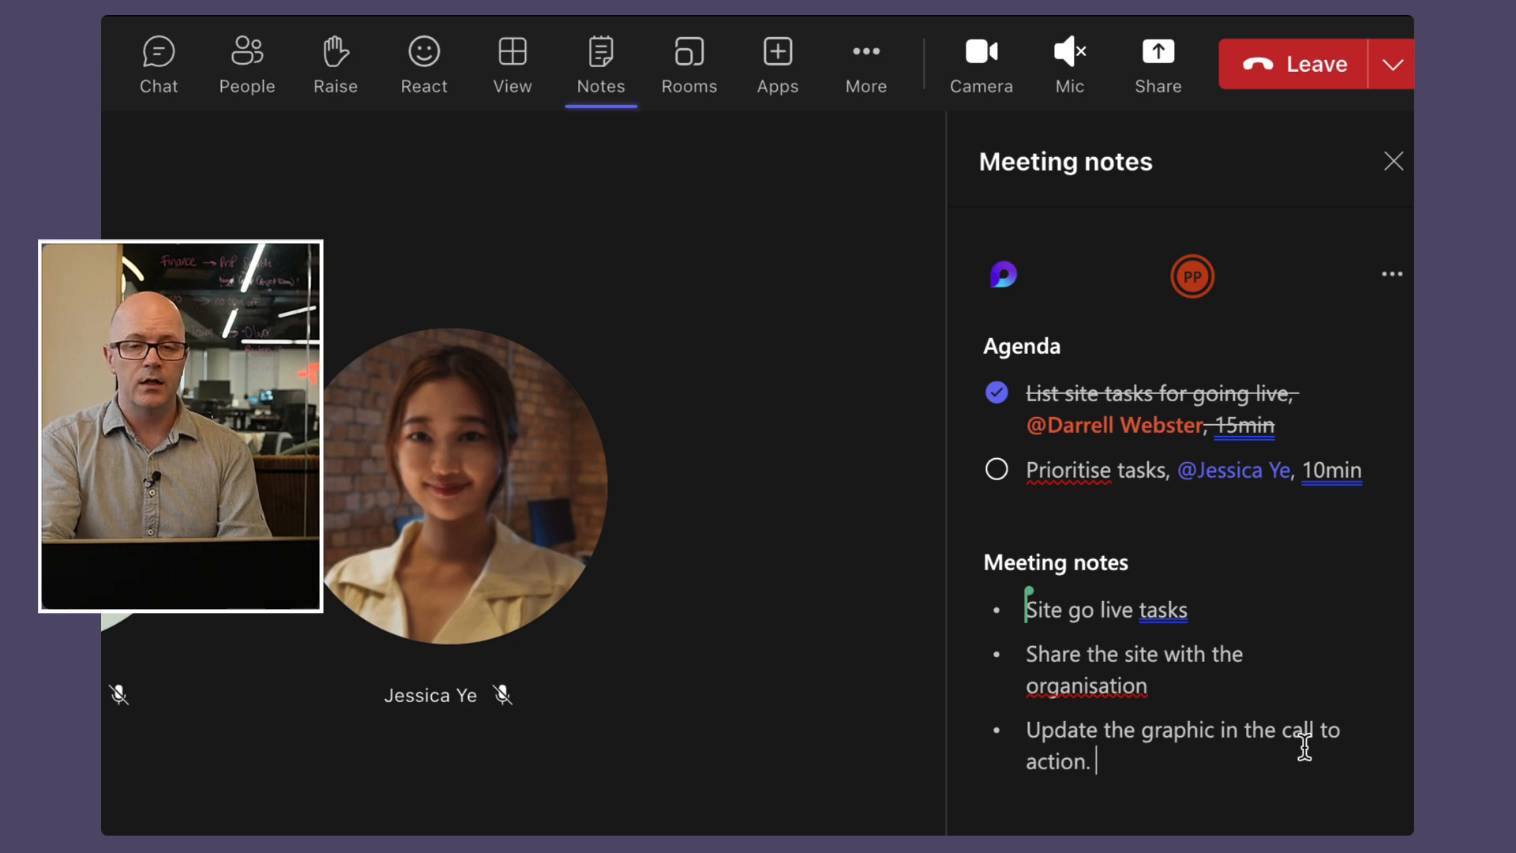
left_click(158, 63)
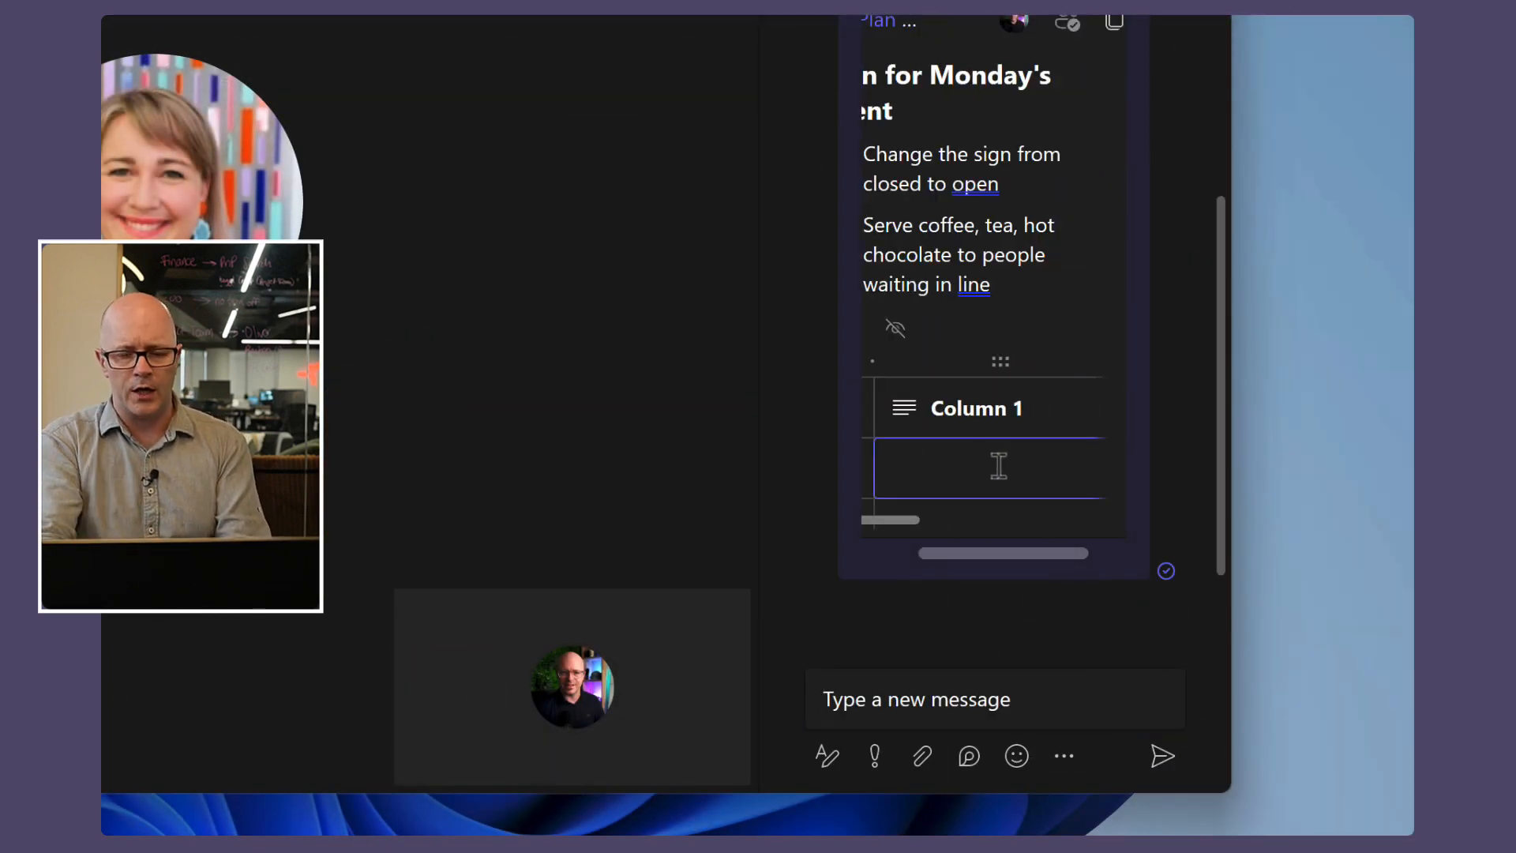
left_click(601, 63)
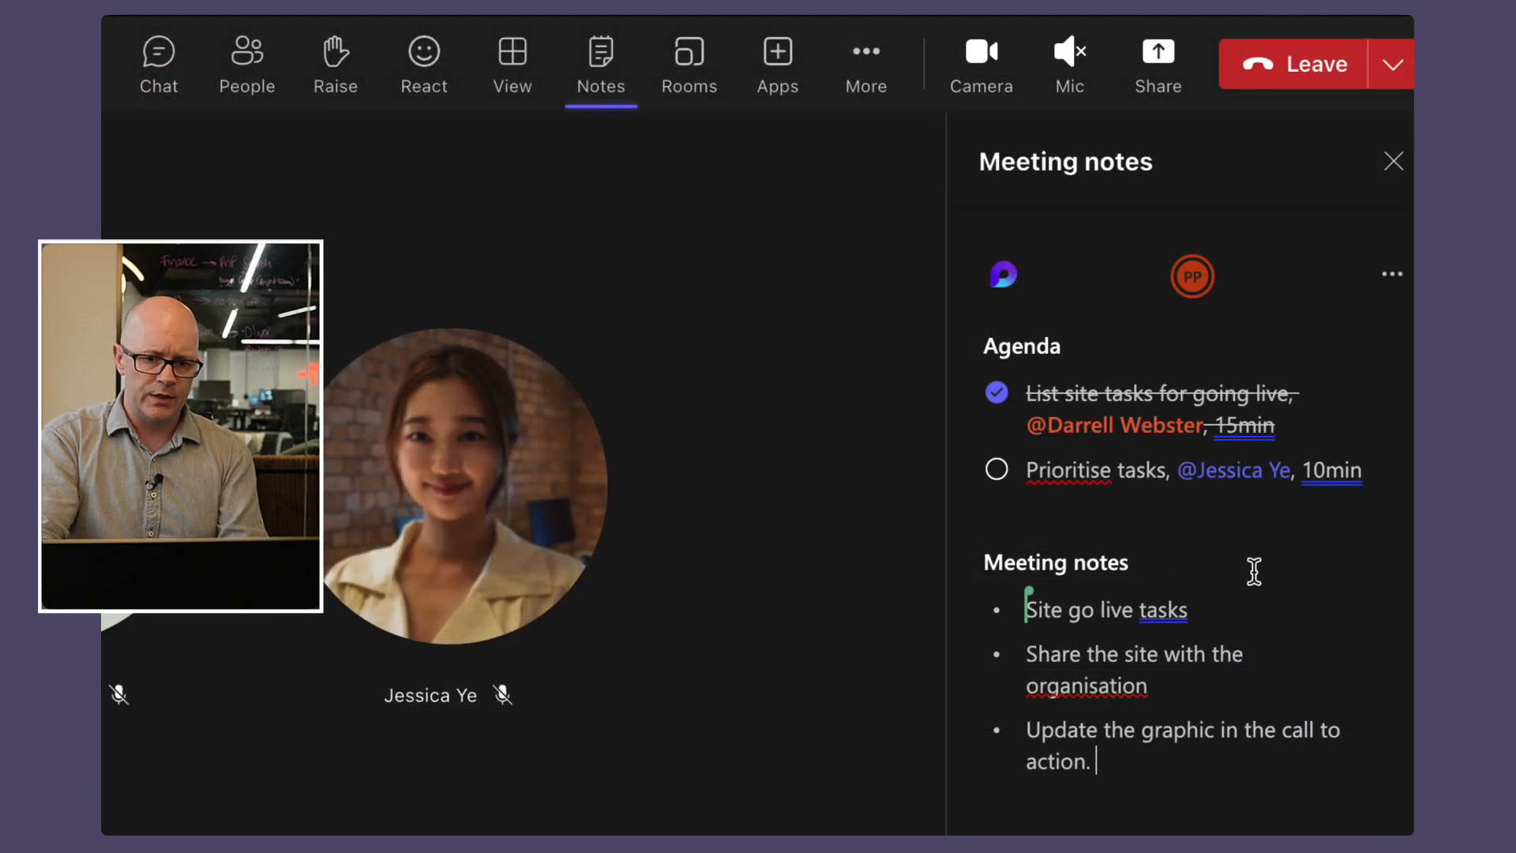
mouse_move(600, 53)
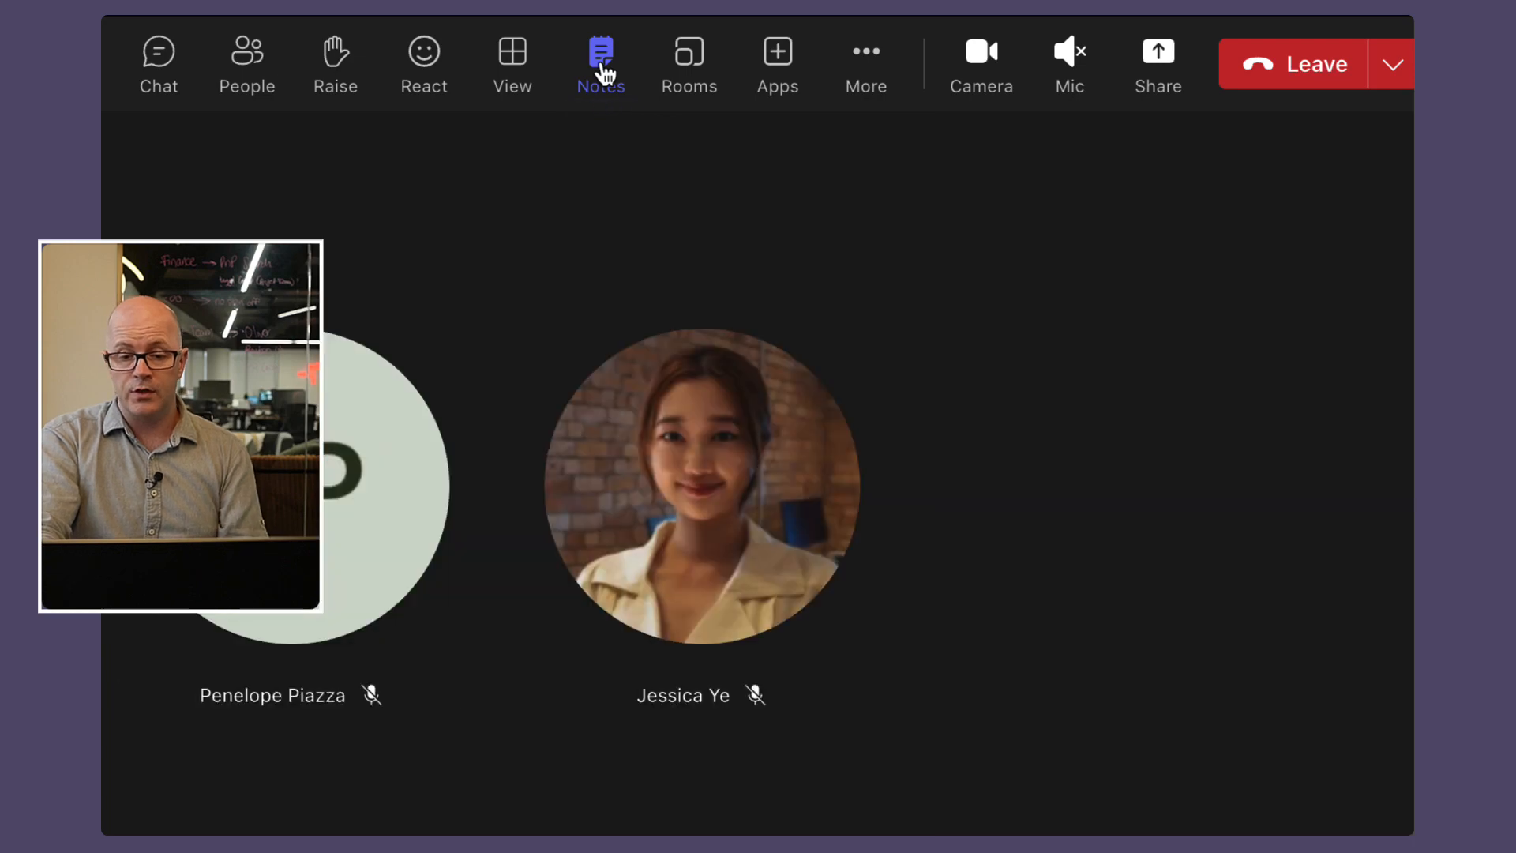
left_click(1157, 54)
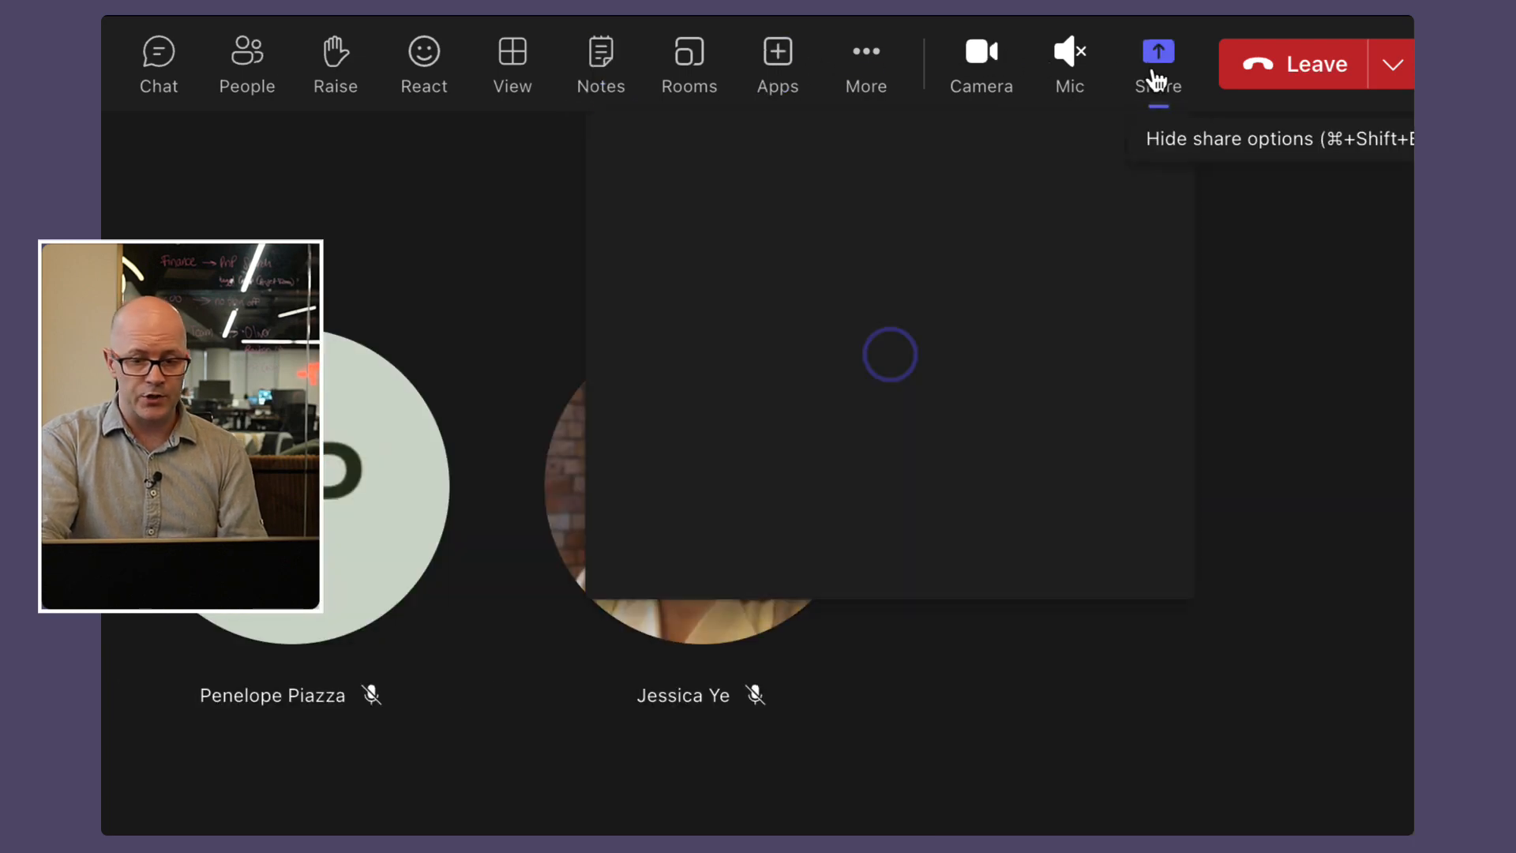
left_click(1158, 63)
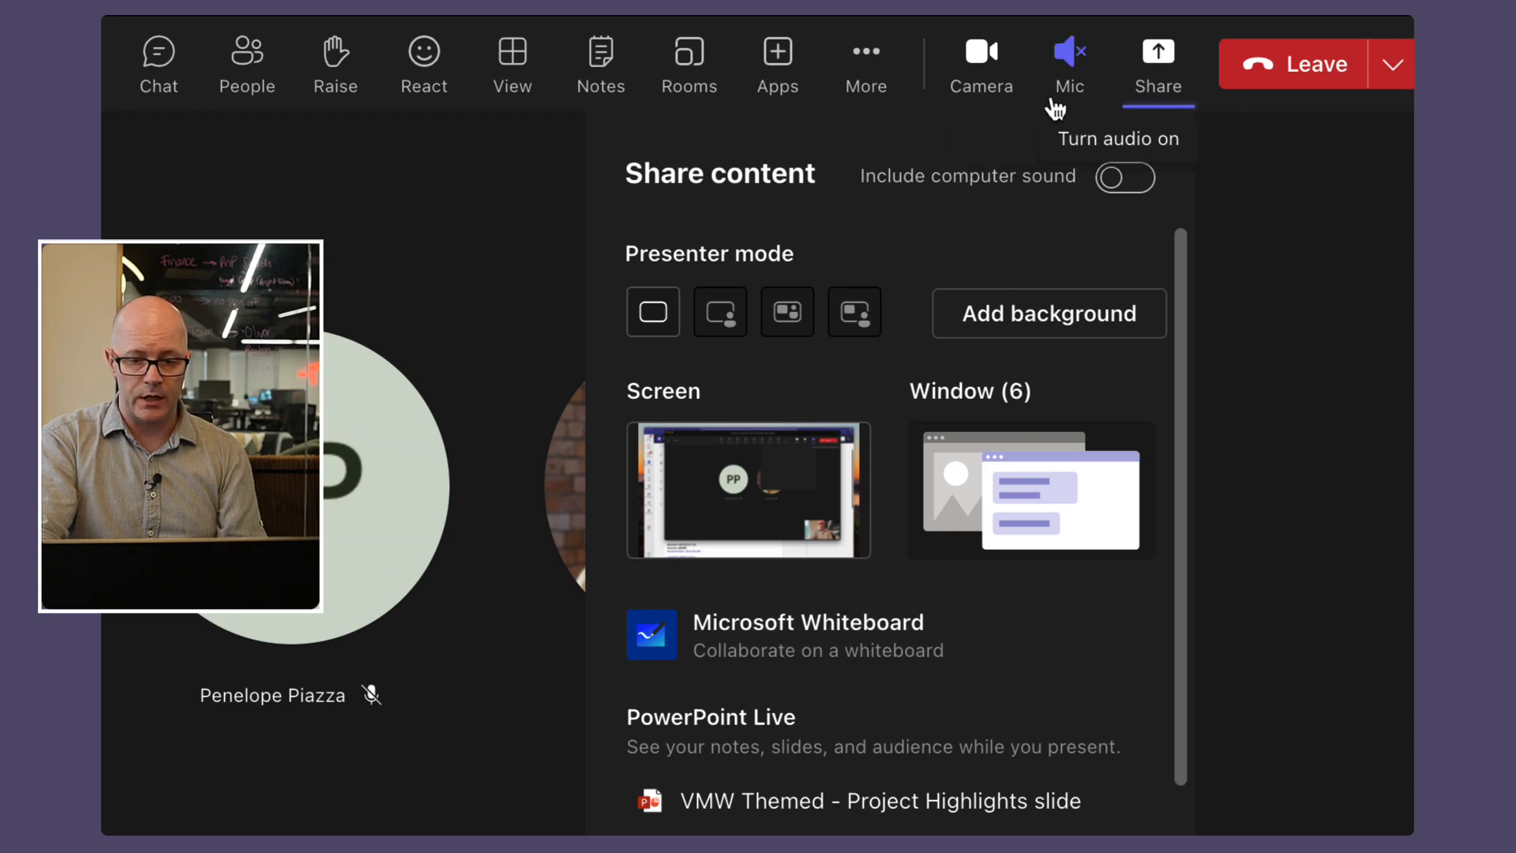
left_click(689, 50)
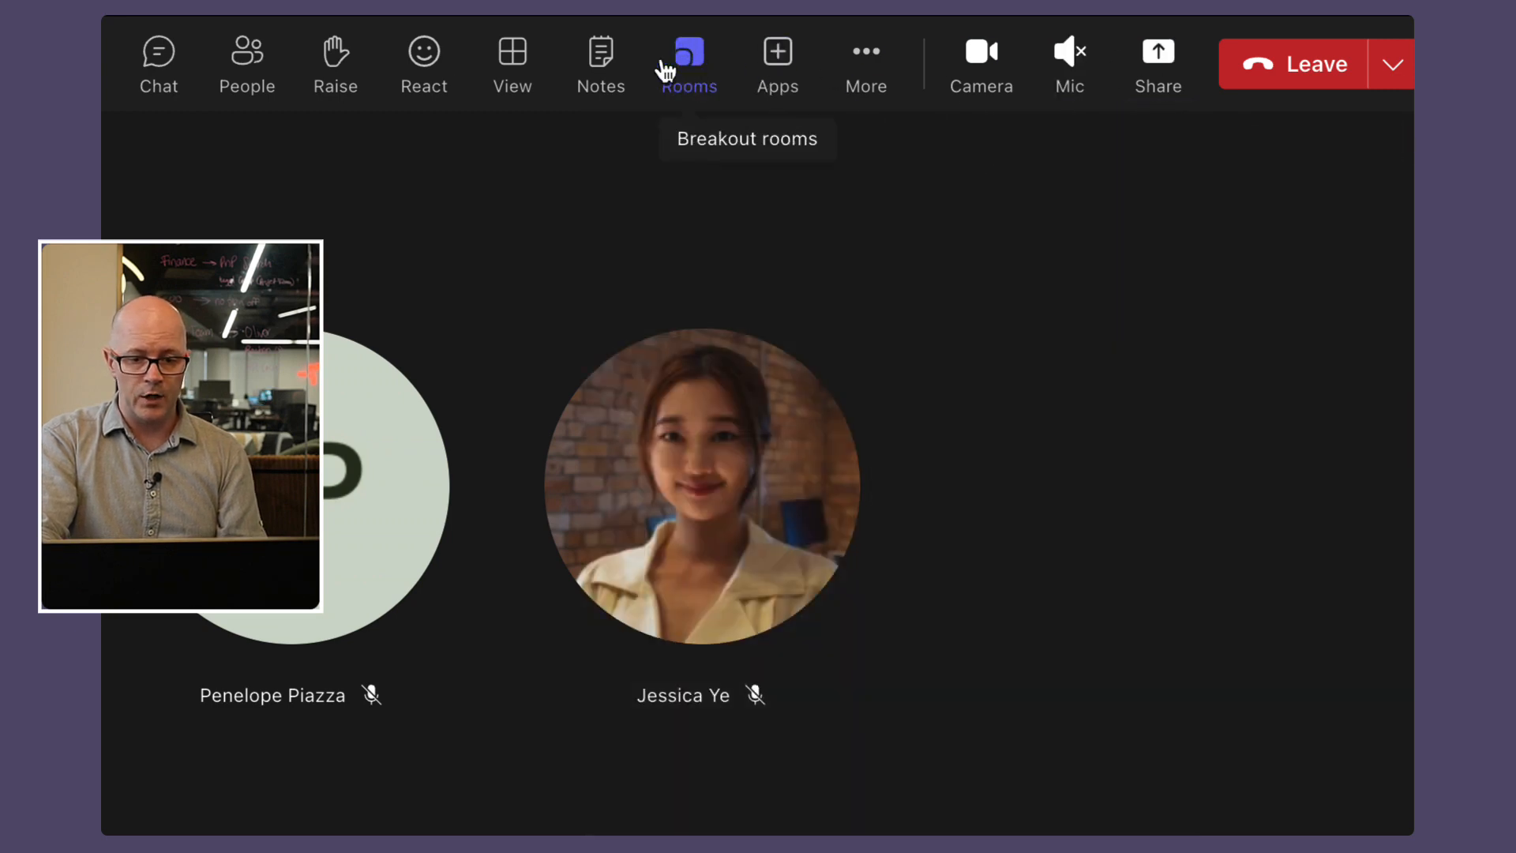
left_click(600, 63)
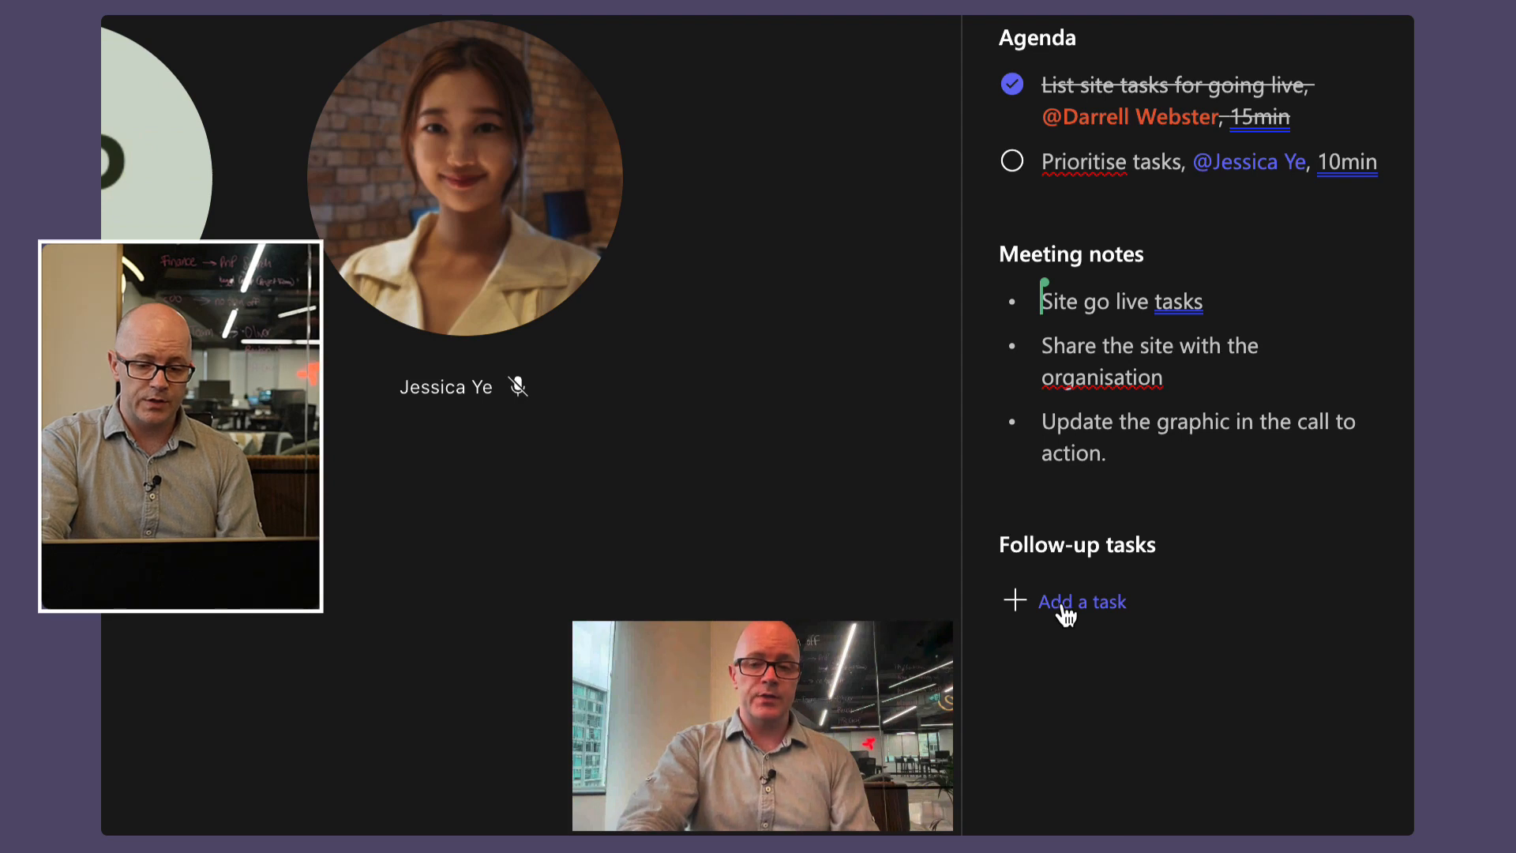
Create a follow-up task 'Add the users to the site owners group'
left_click(1080, 601)
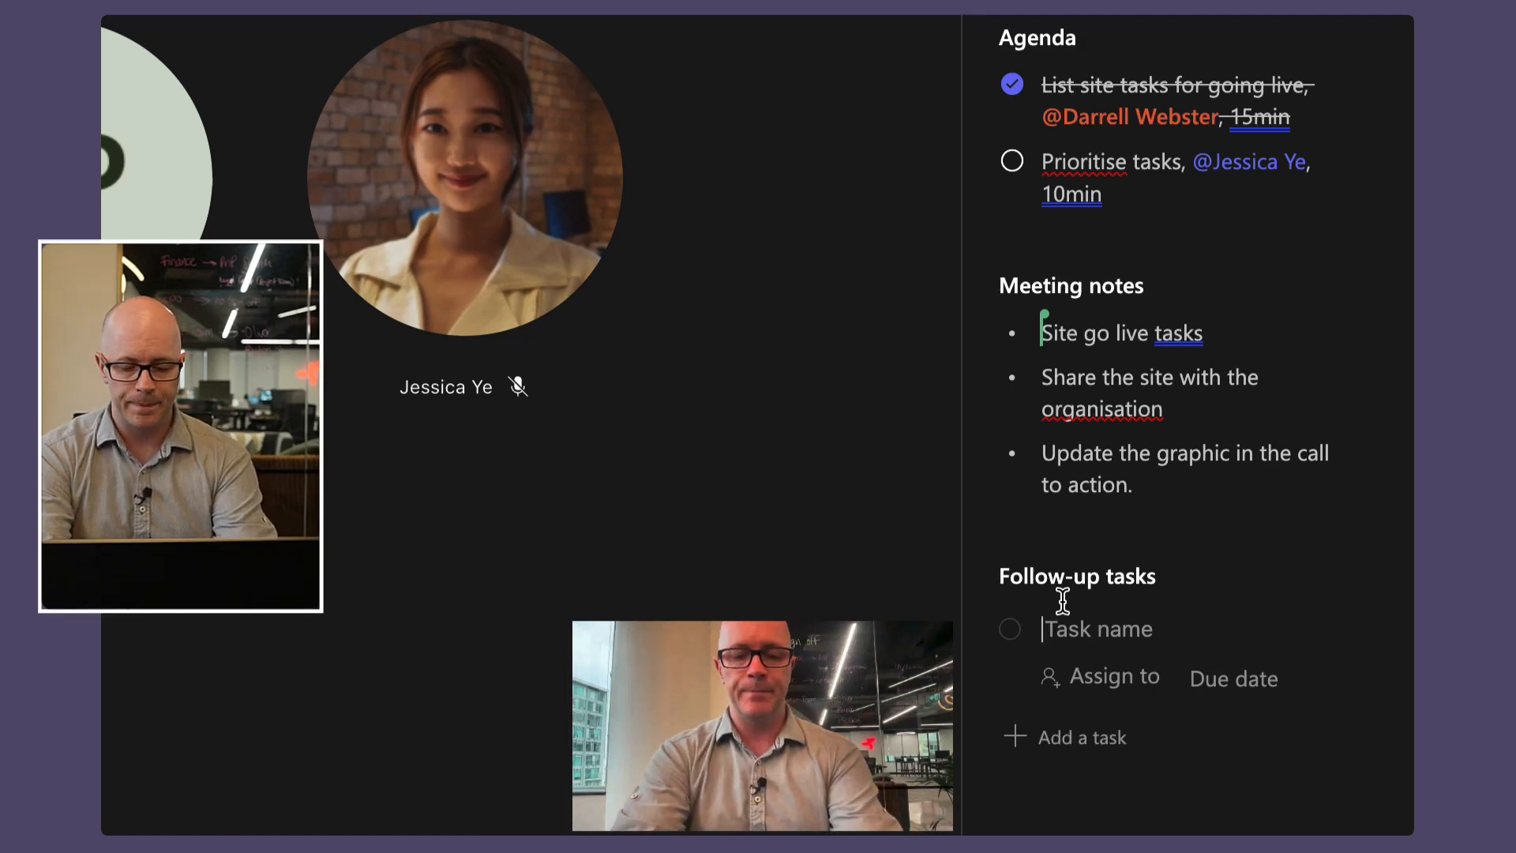
type("Add t")
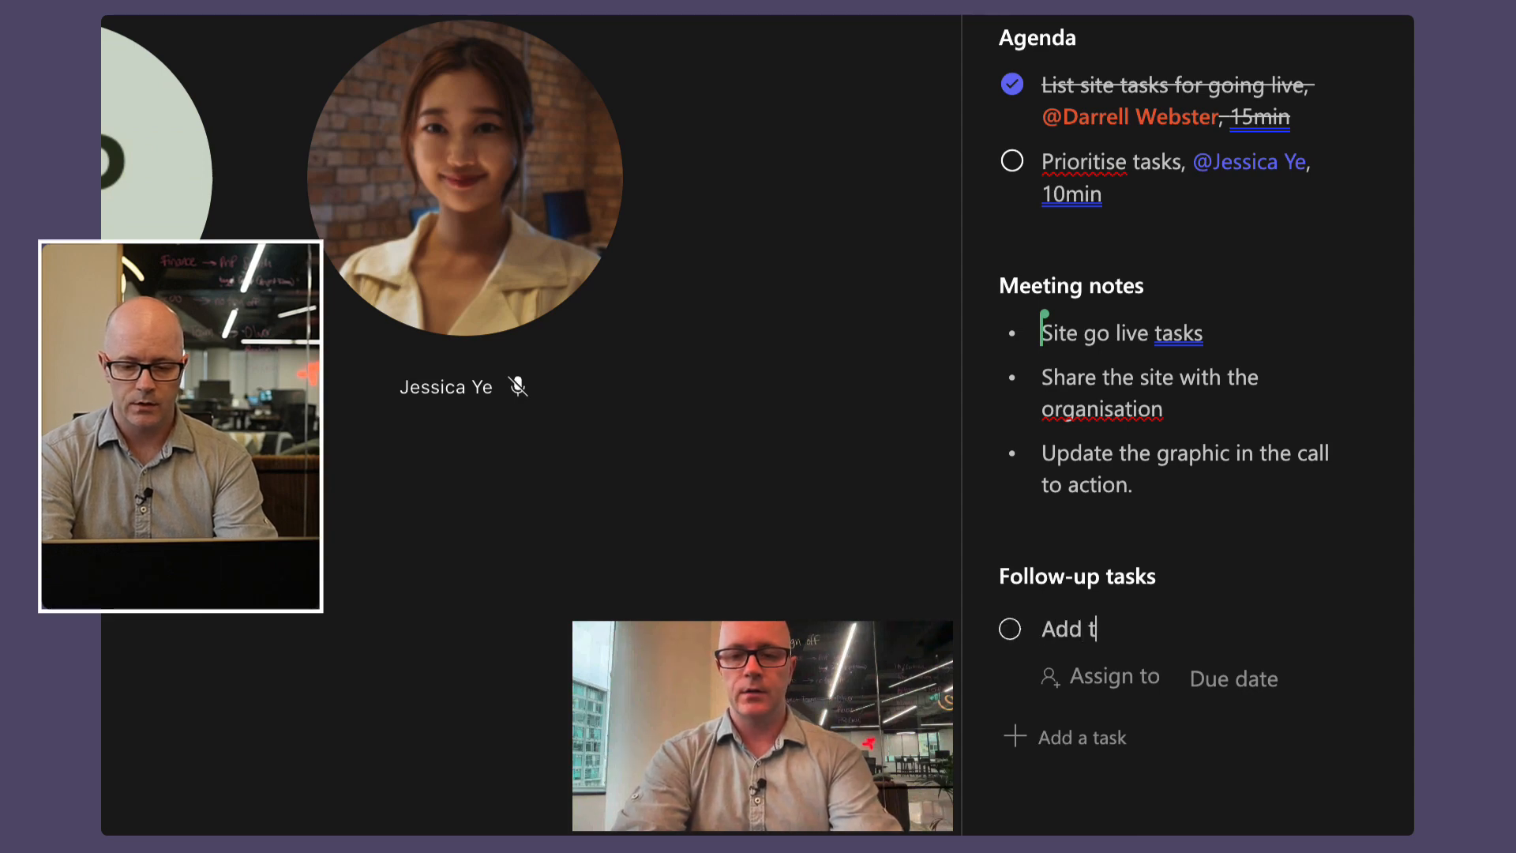
type("he users")
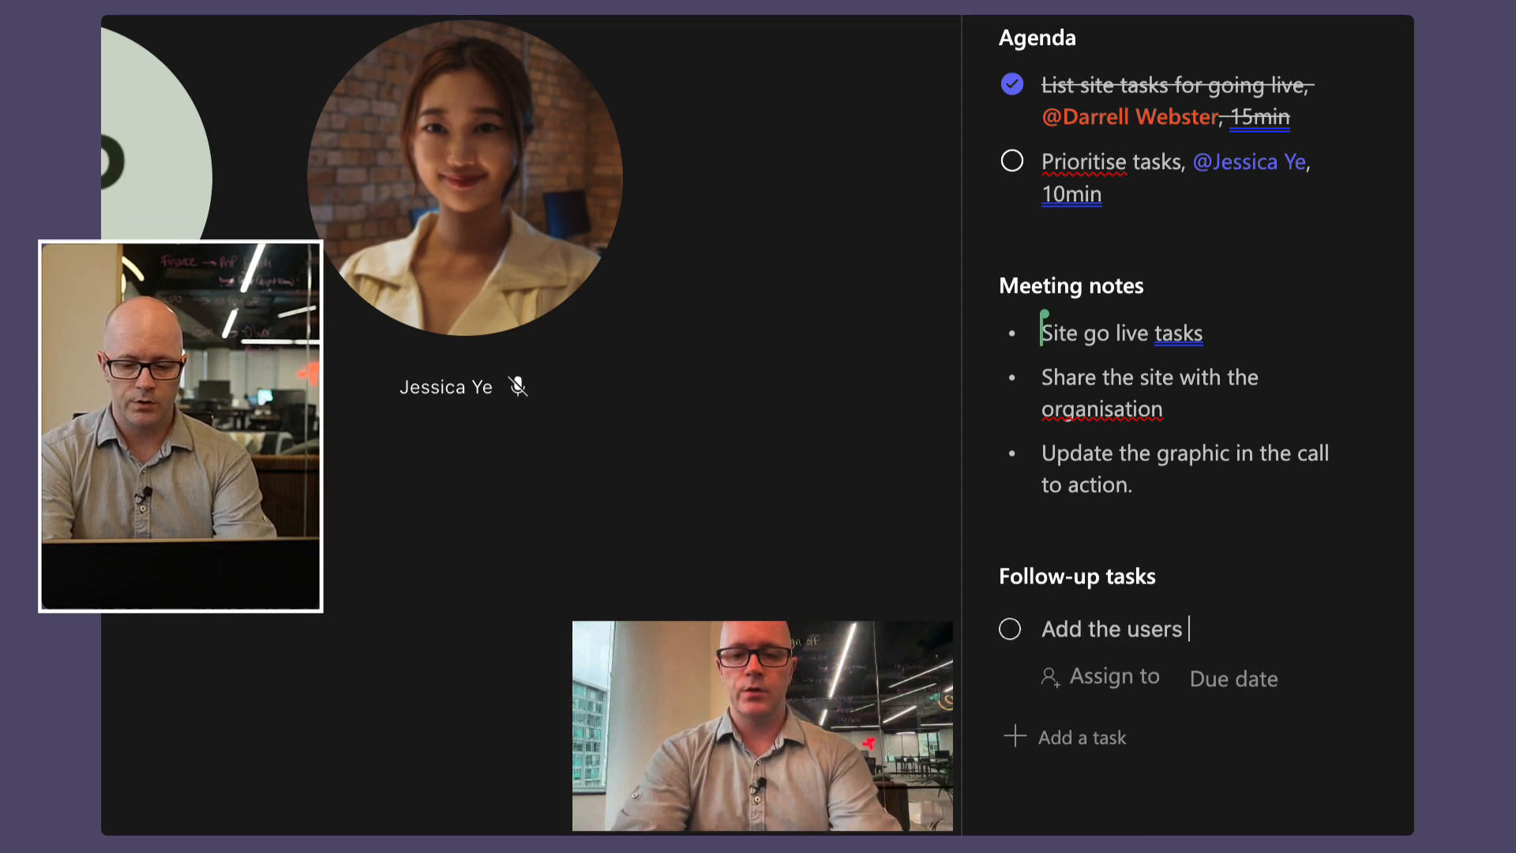
type("to the site")
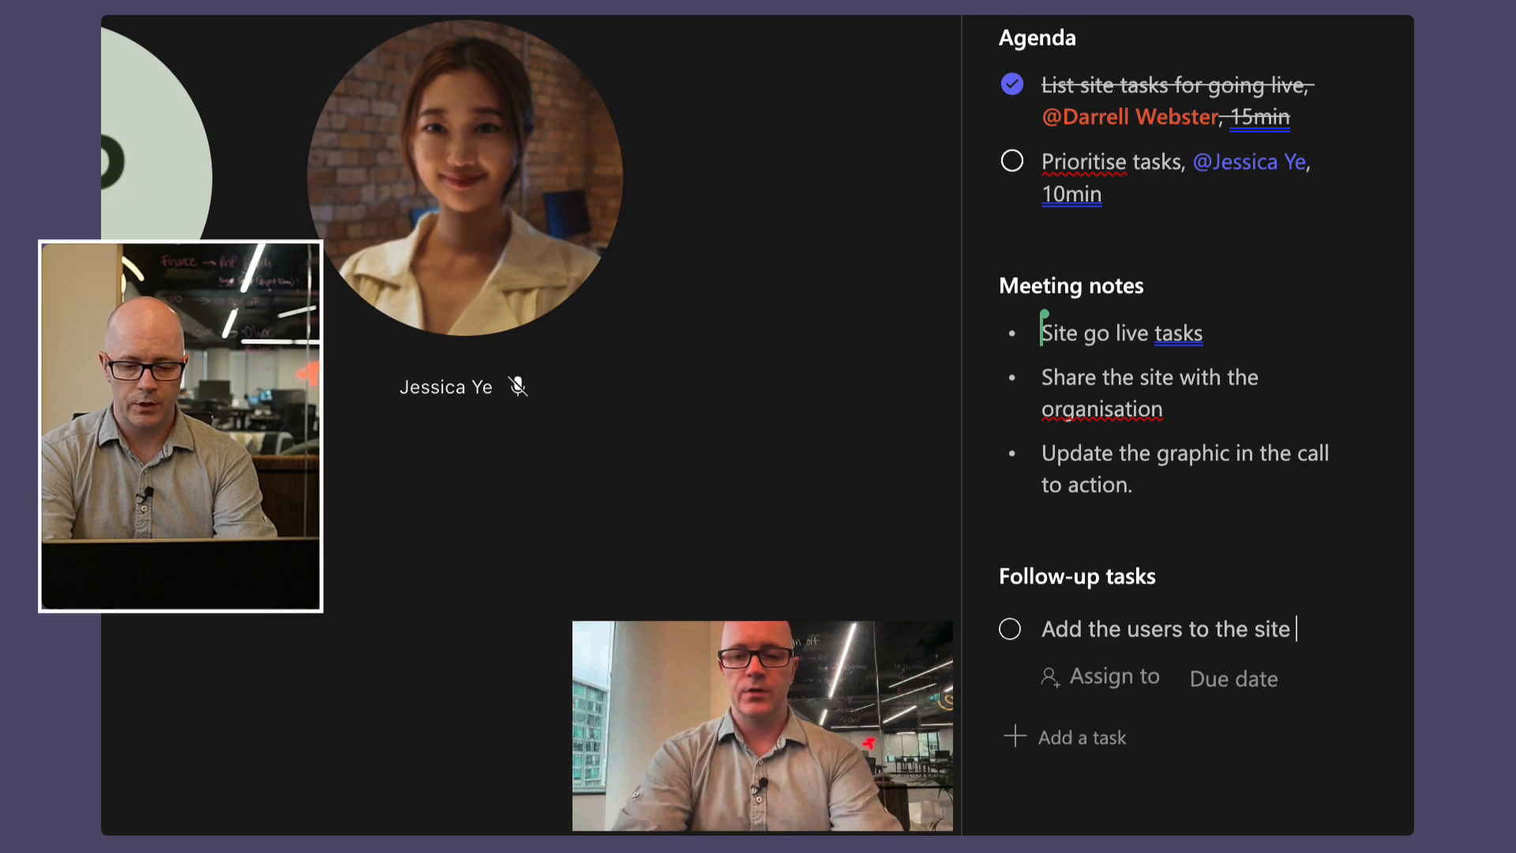
type("owners group")
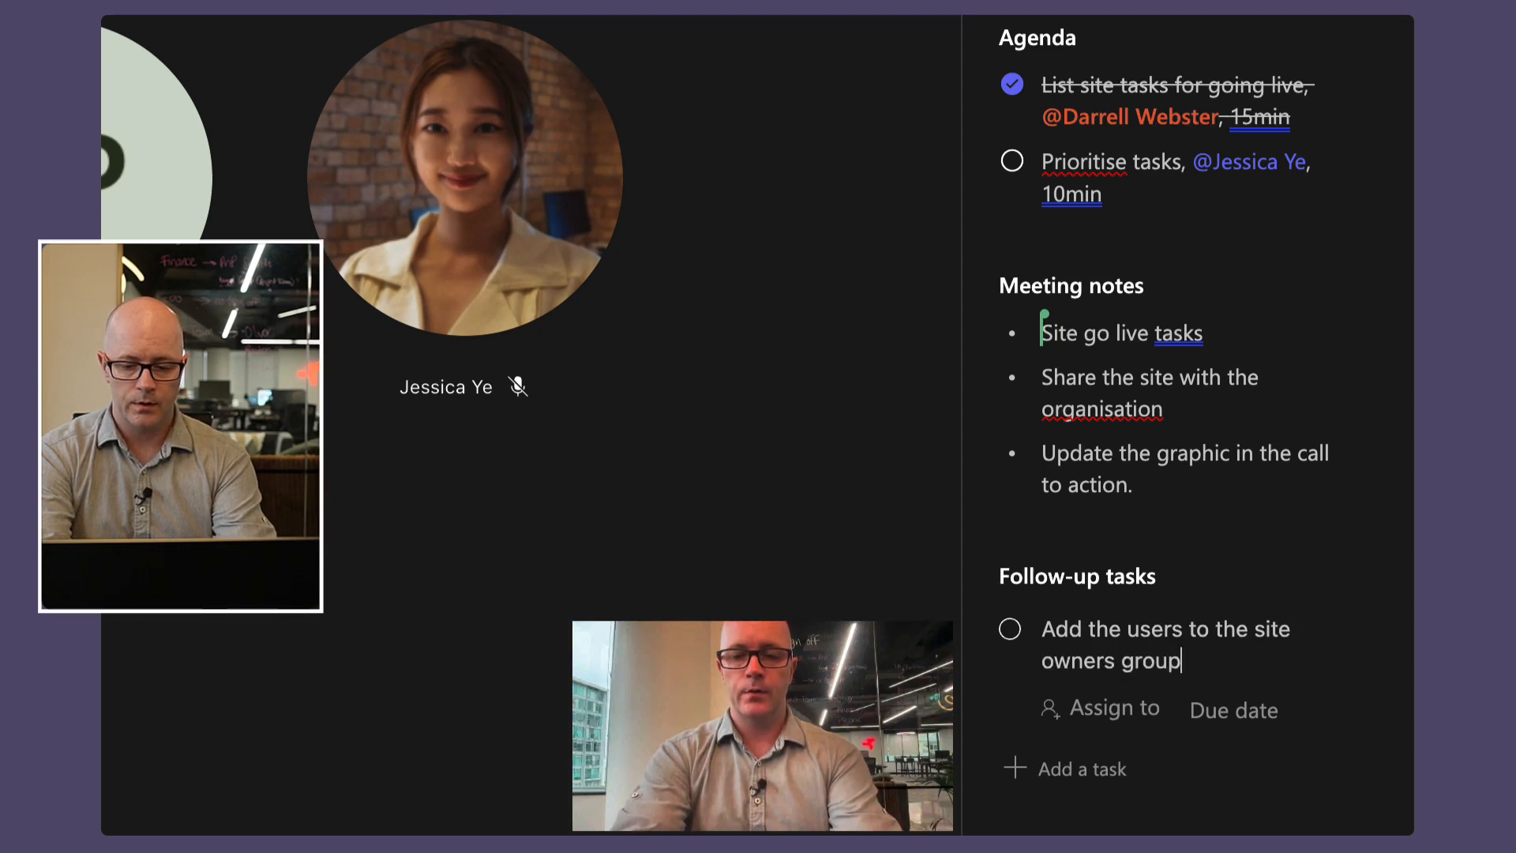
left_click(1100, 710)
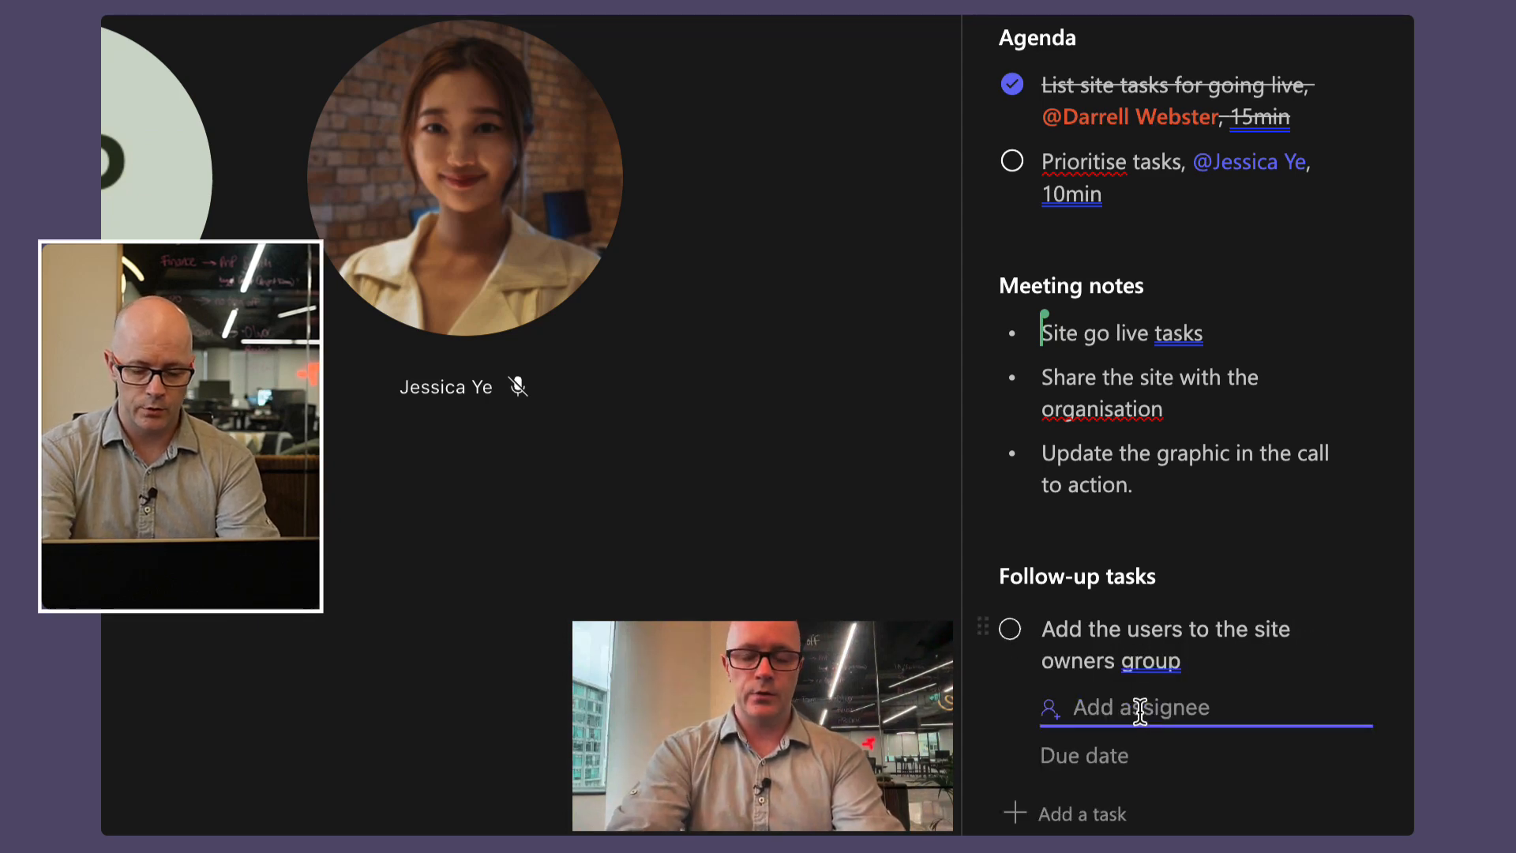
type("jess")
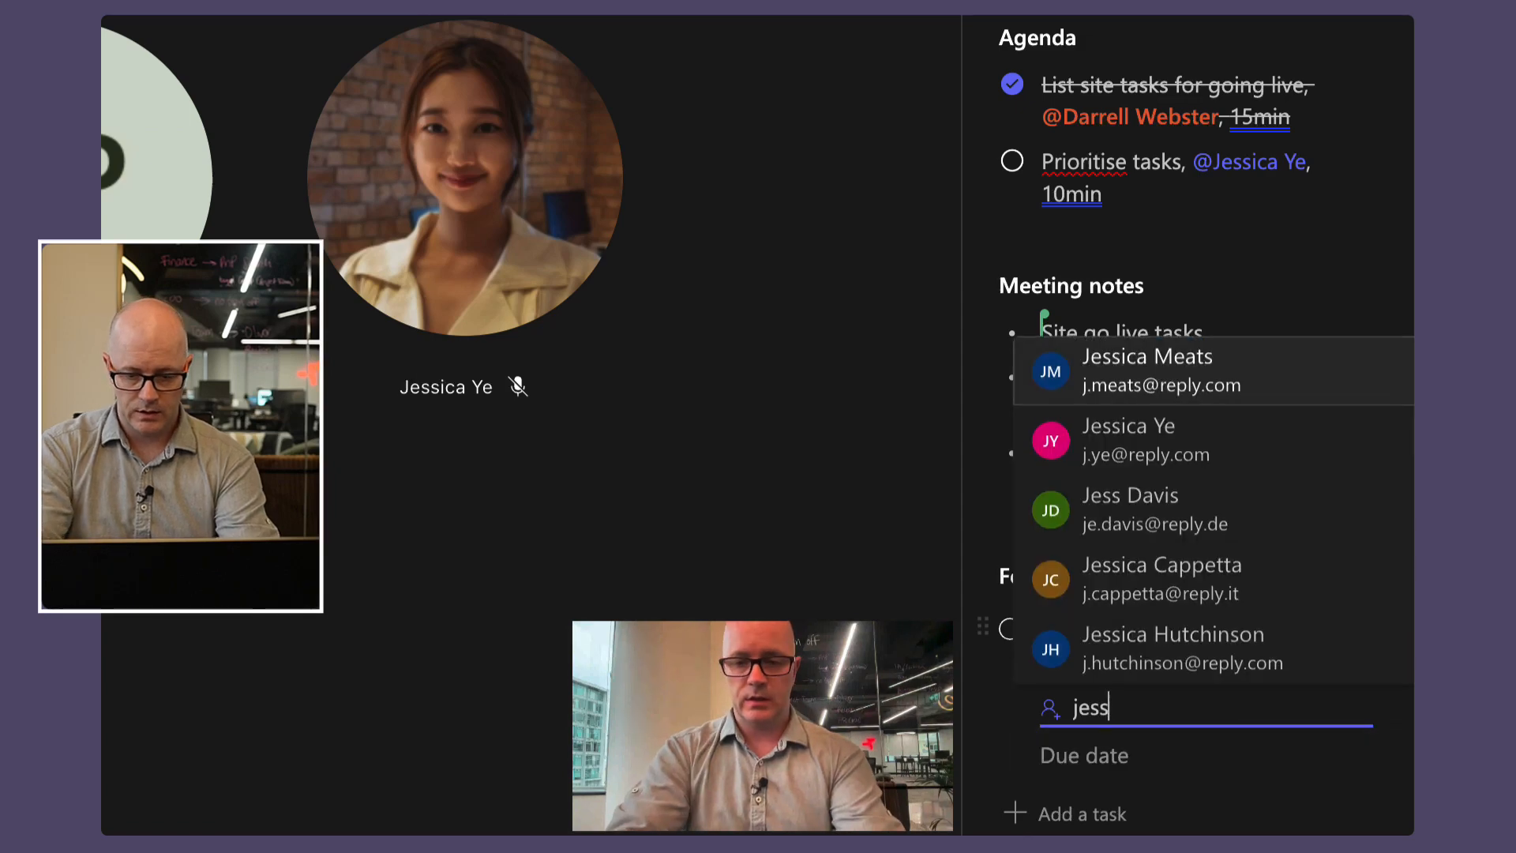
left_click(1128, 441)
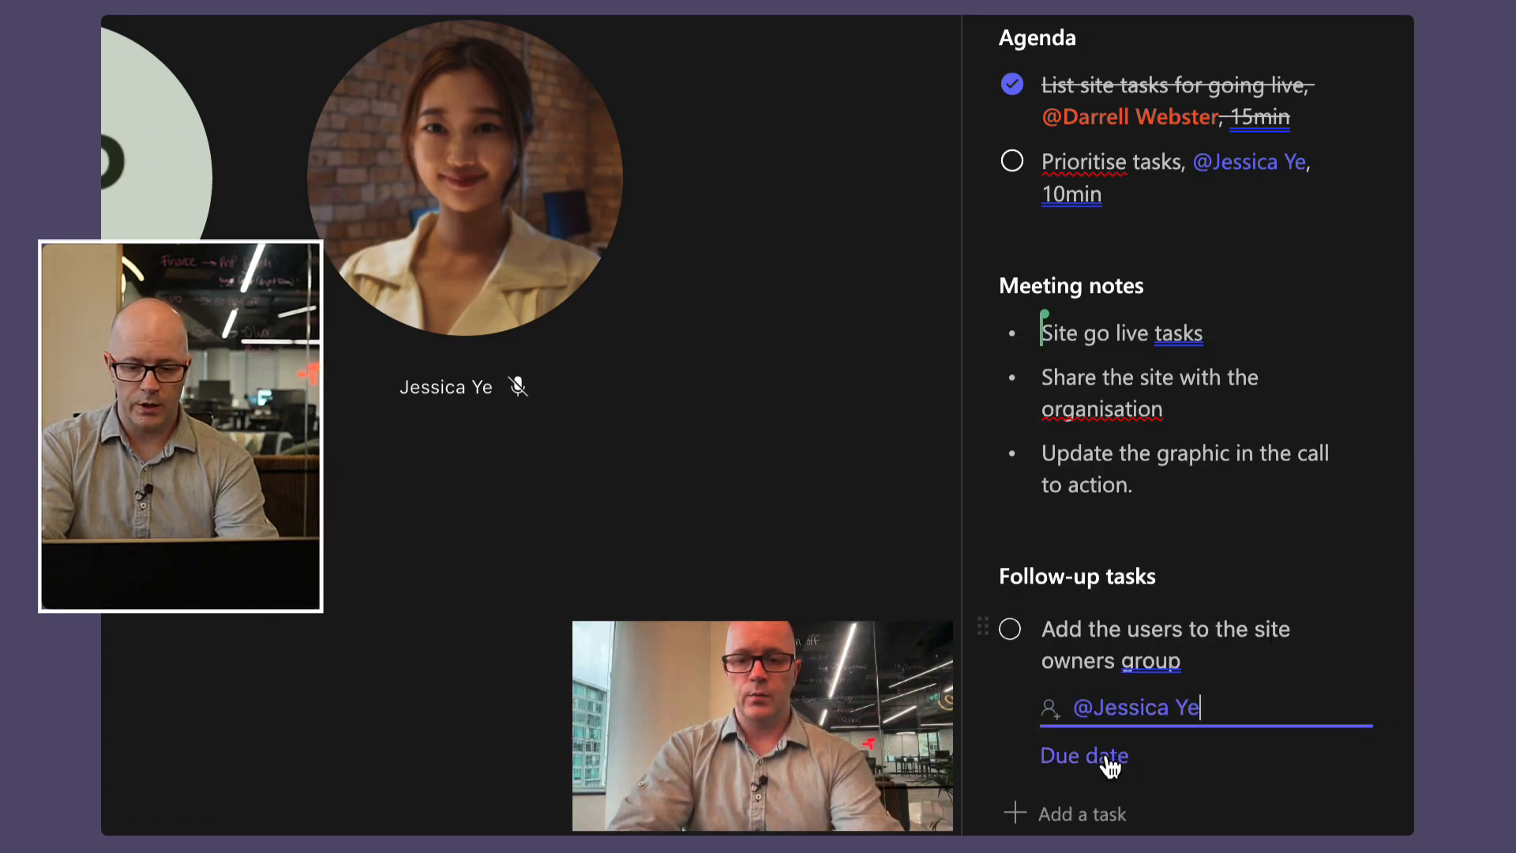
left_click(1083, 755)
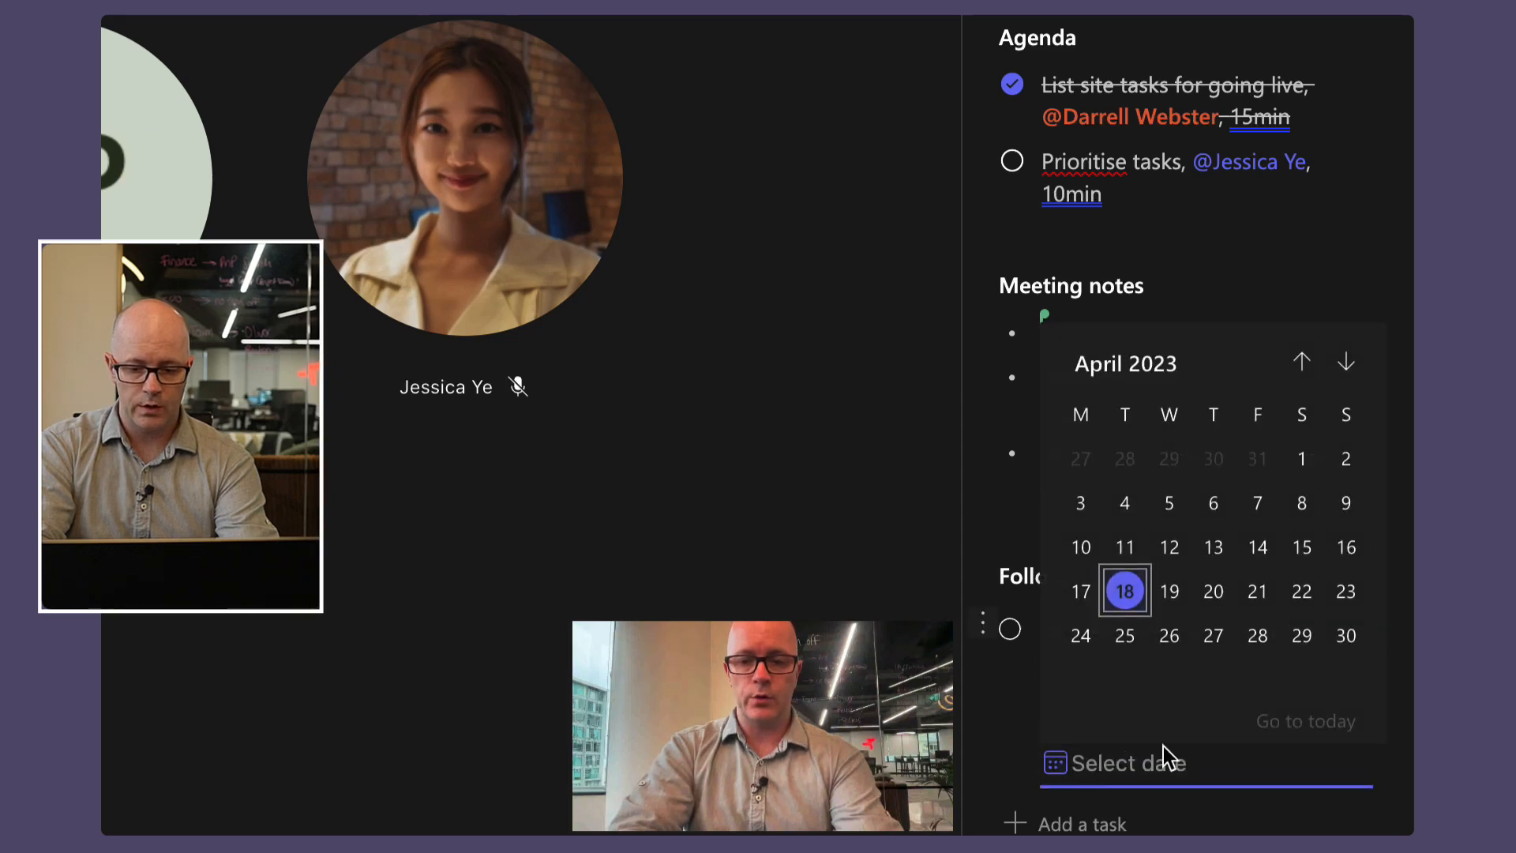
left_click(1213, 591)
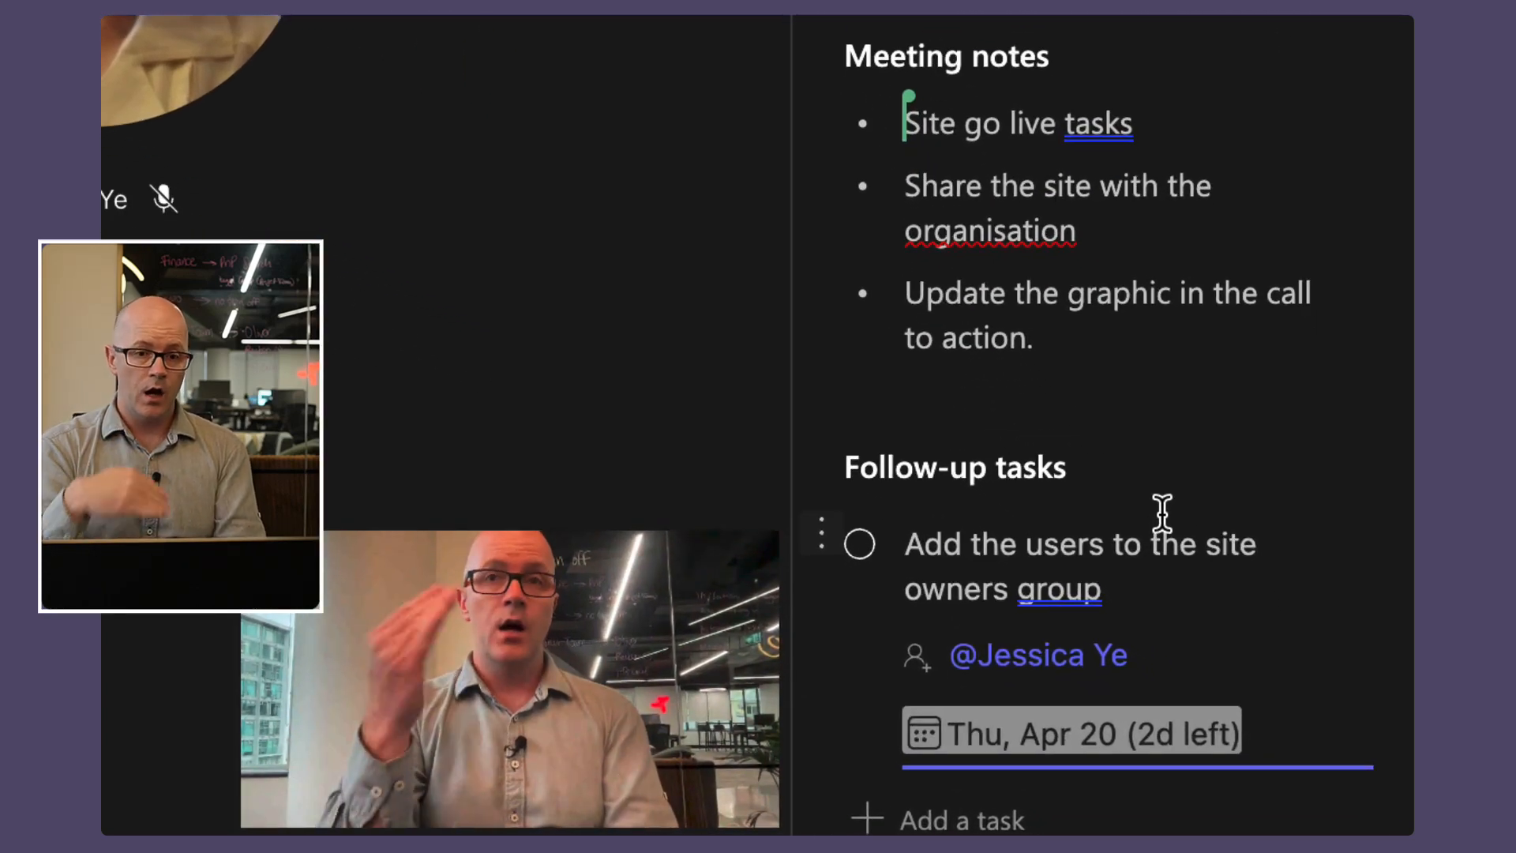
scroll("down", 3)
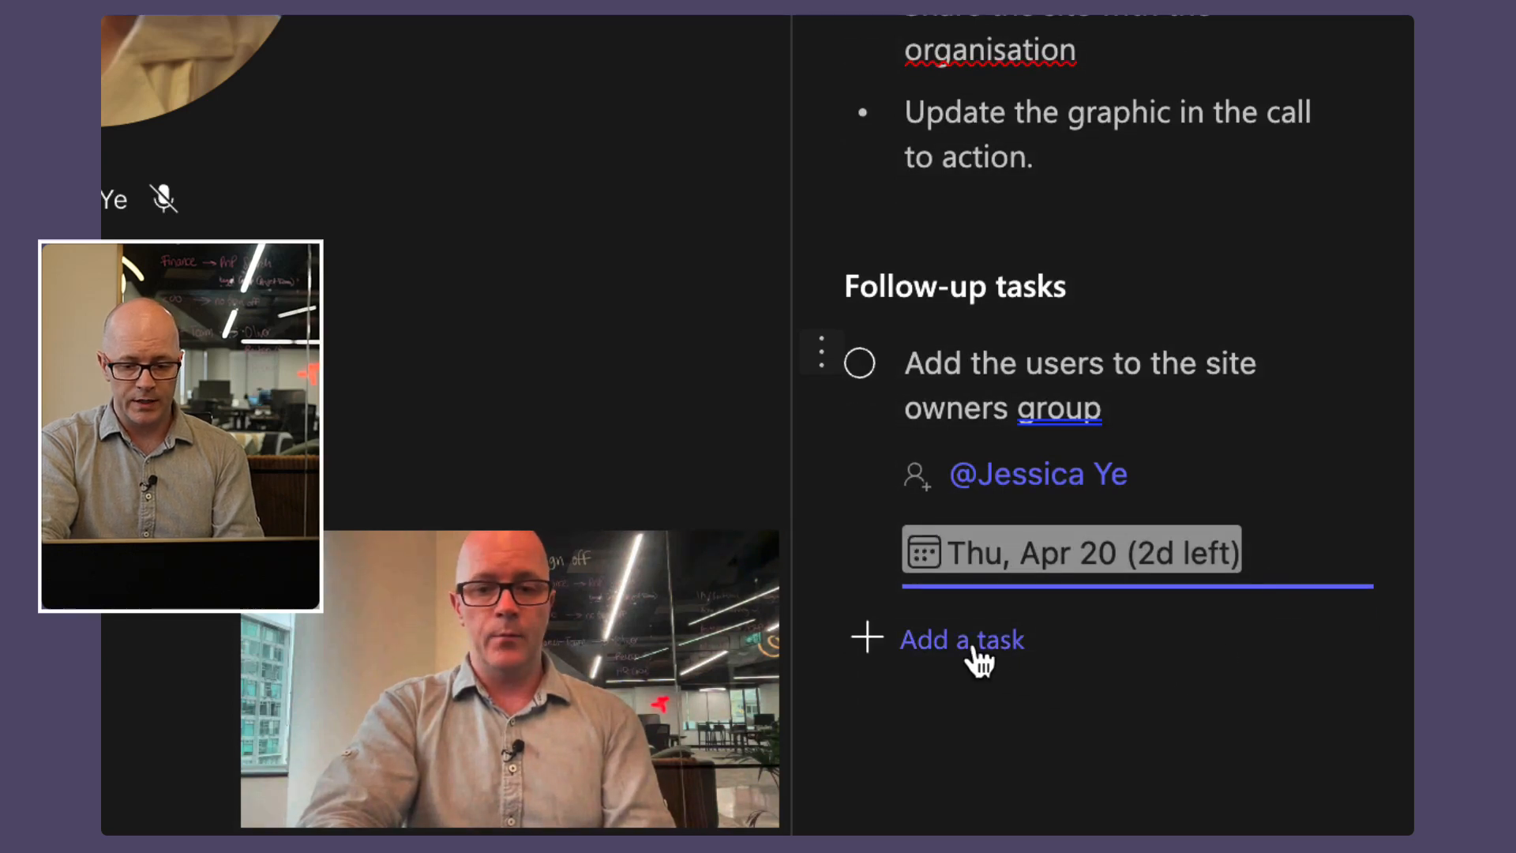
left_click(962, 639)
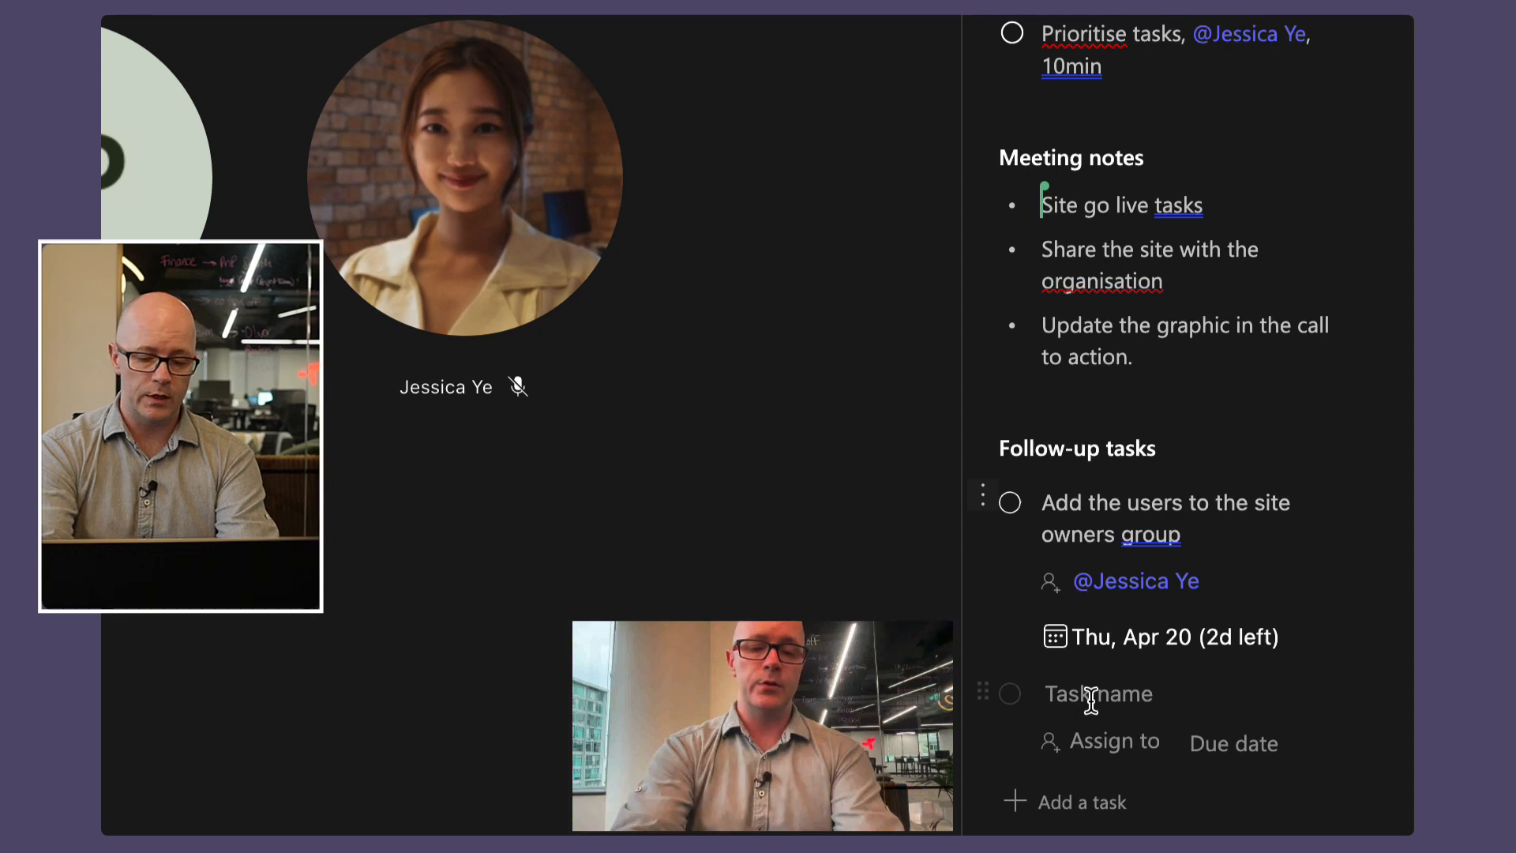
type("Post a welcome")
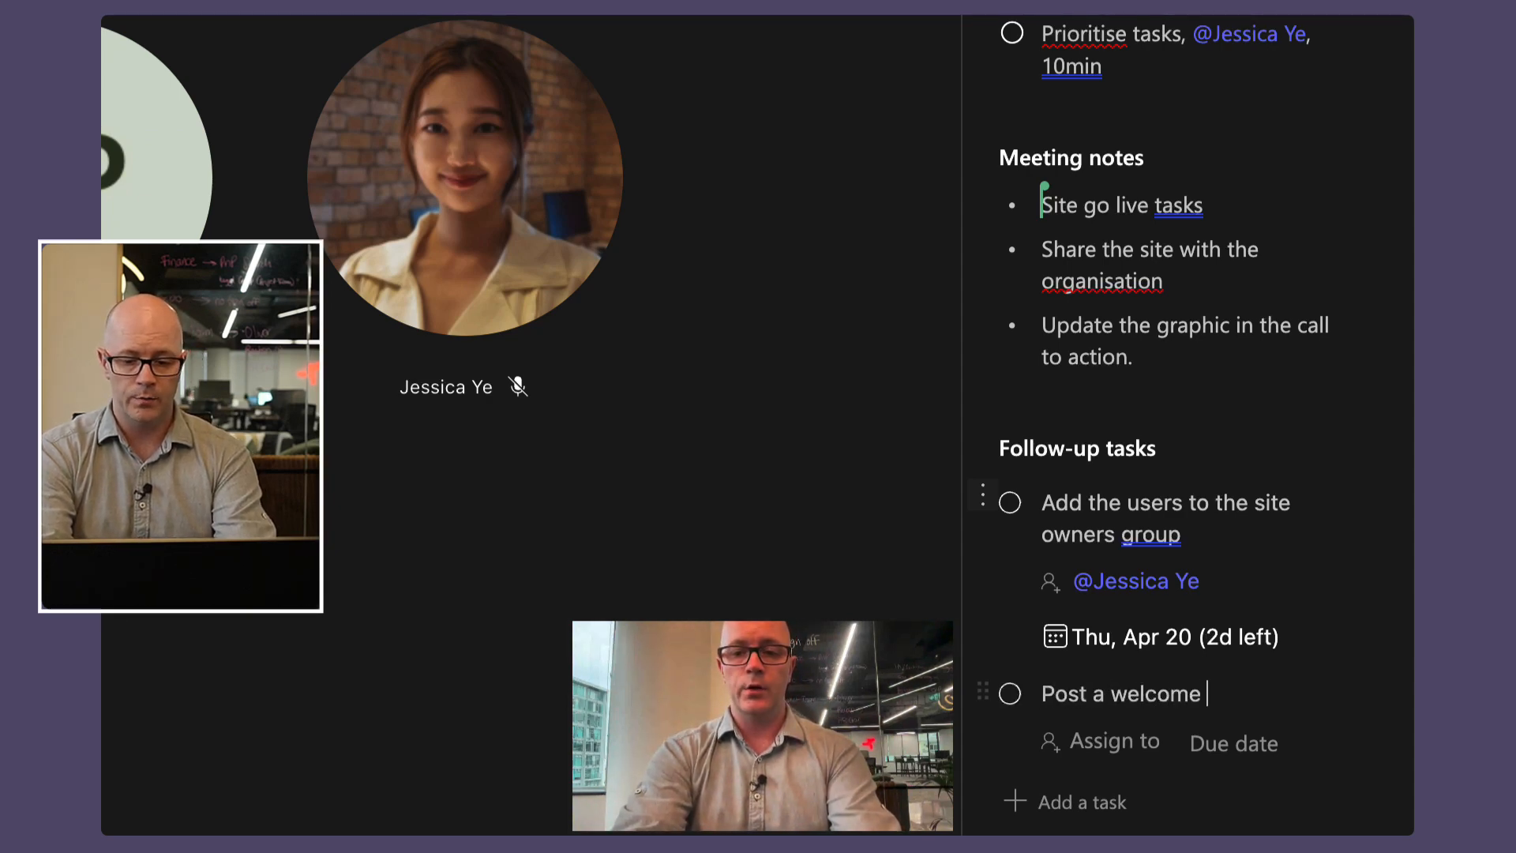
type("news")
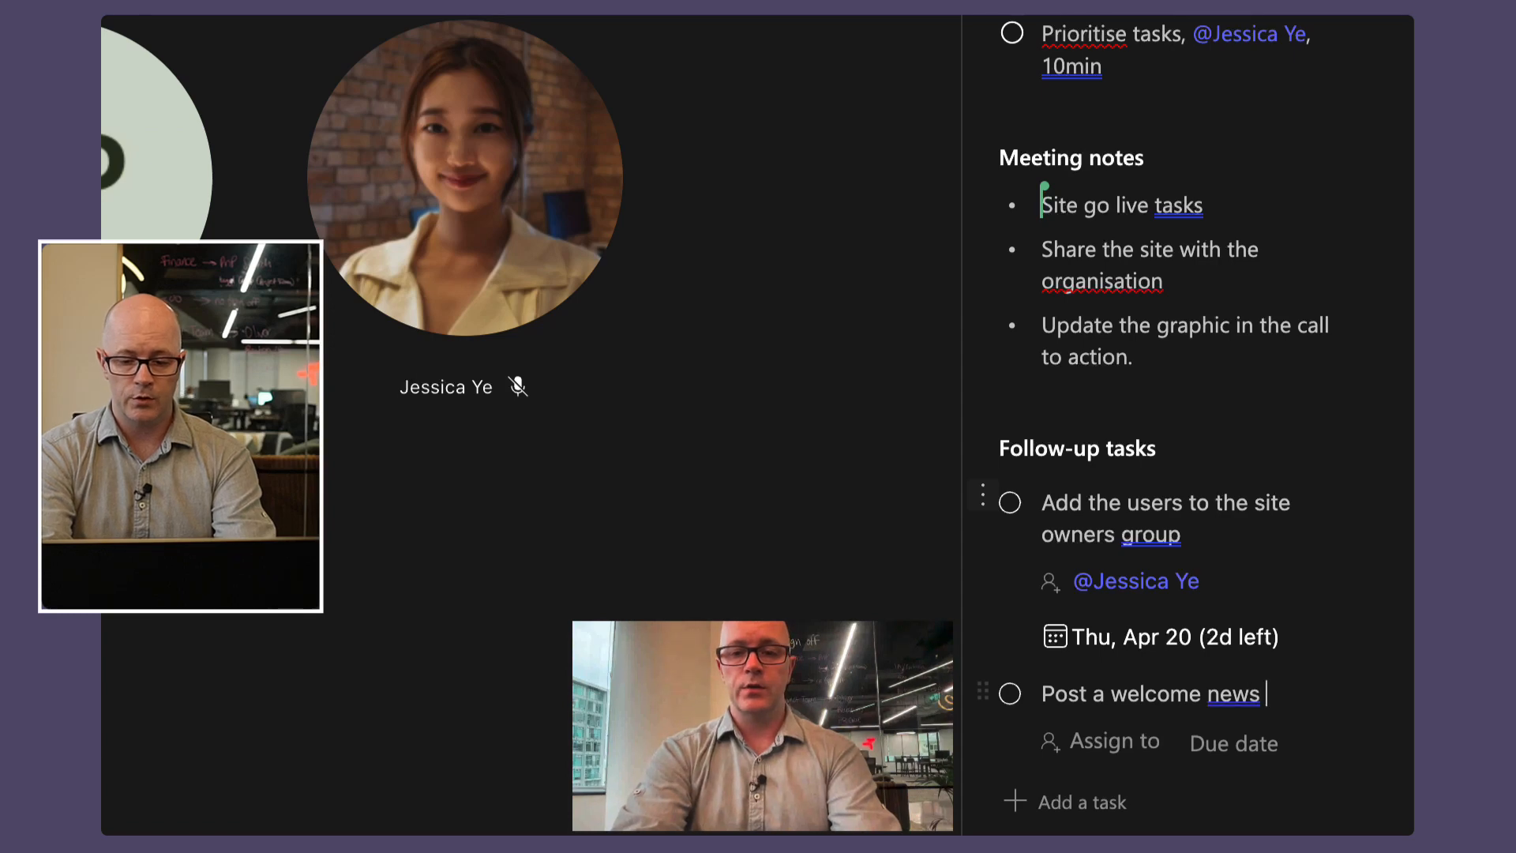
type("article")
left_click(1104, 741)
type("p")
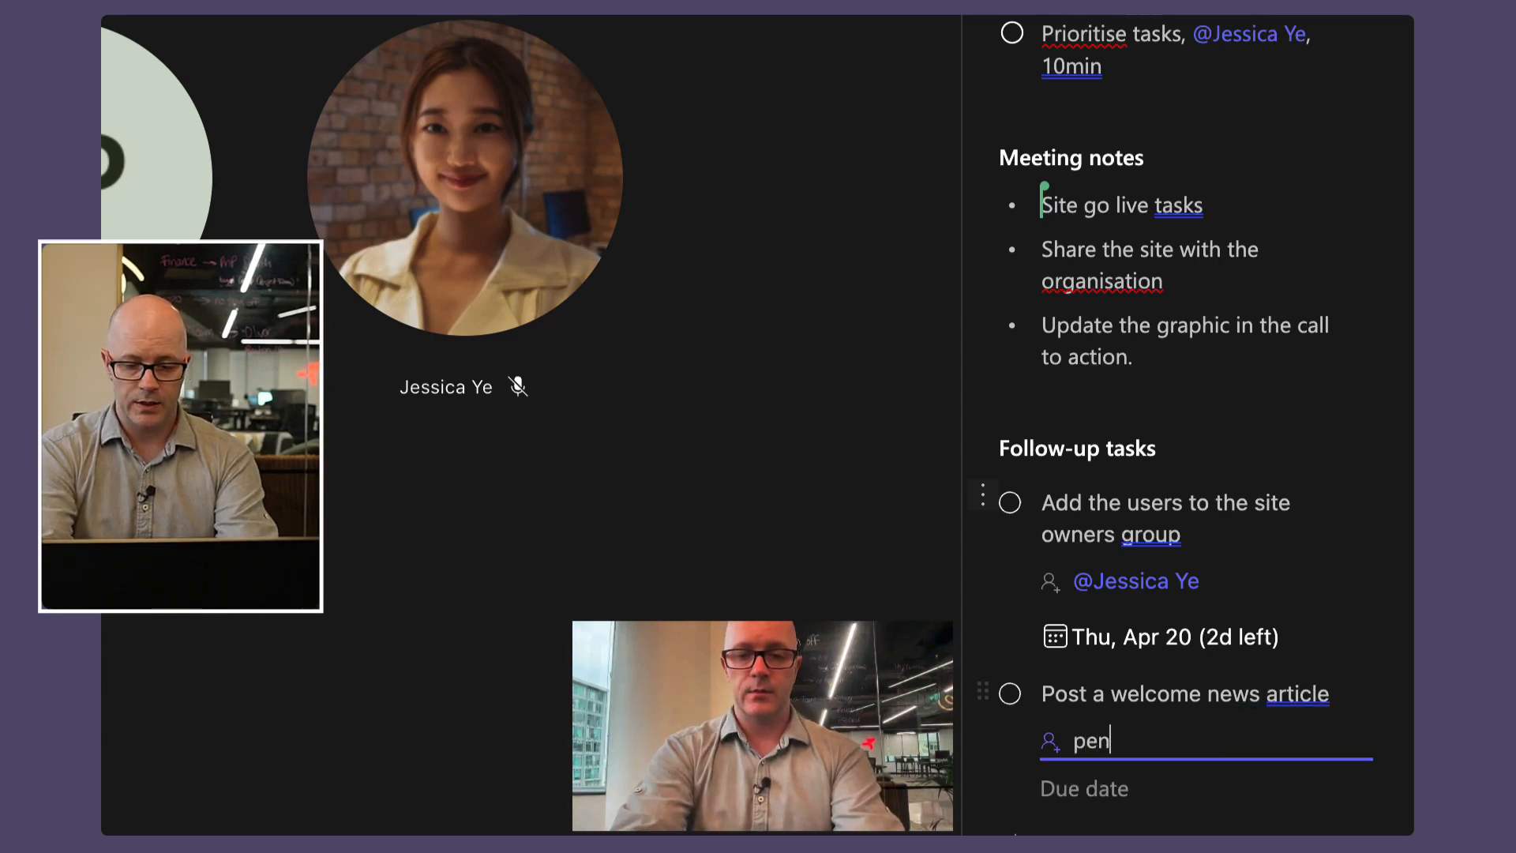
type("enelope Piazza")
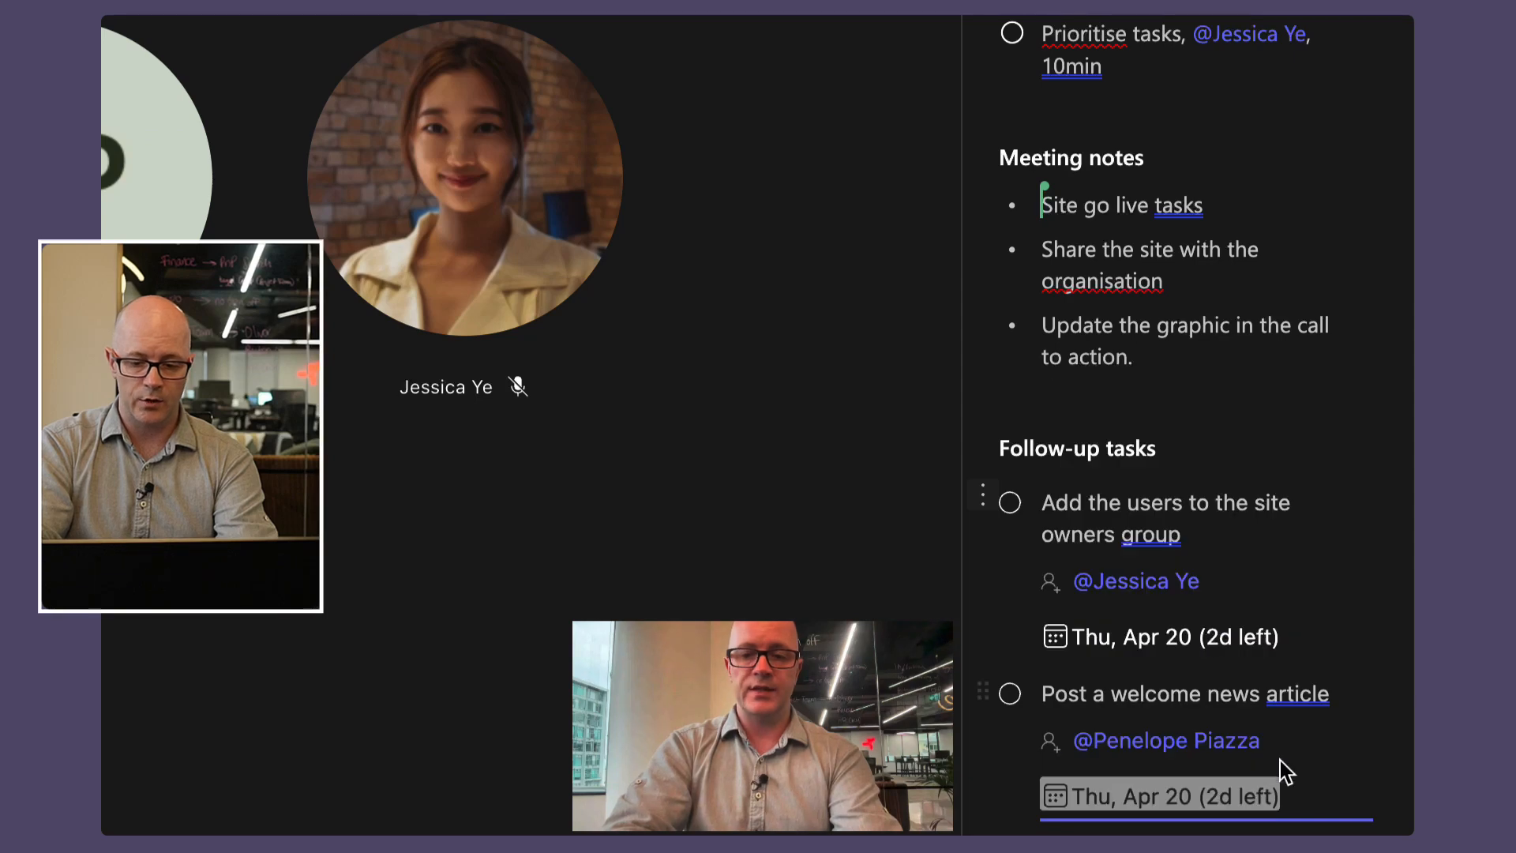
scroll("down", 3)
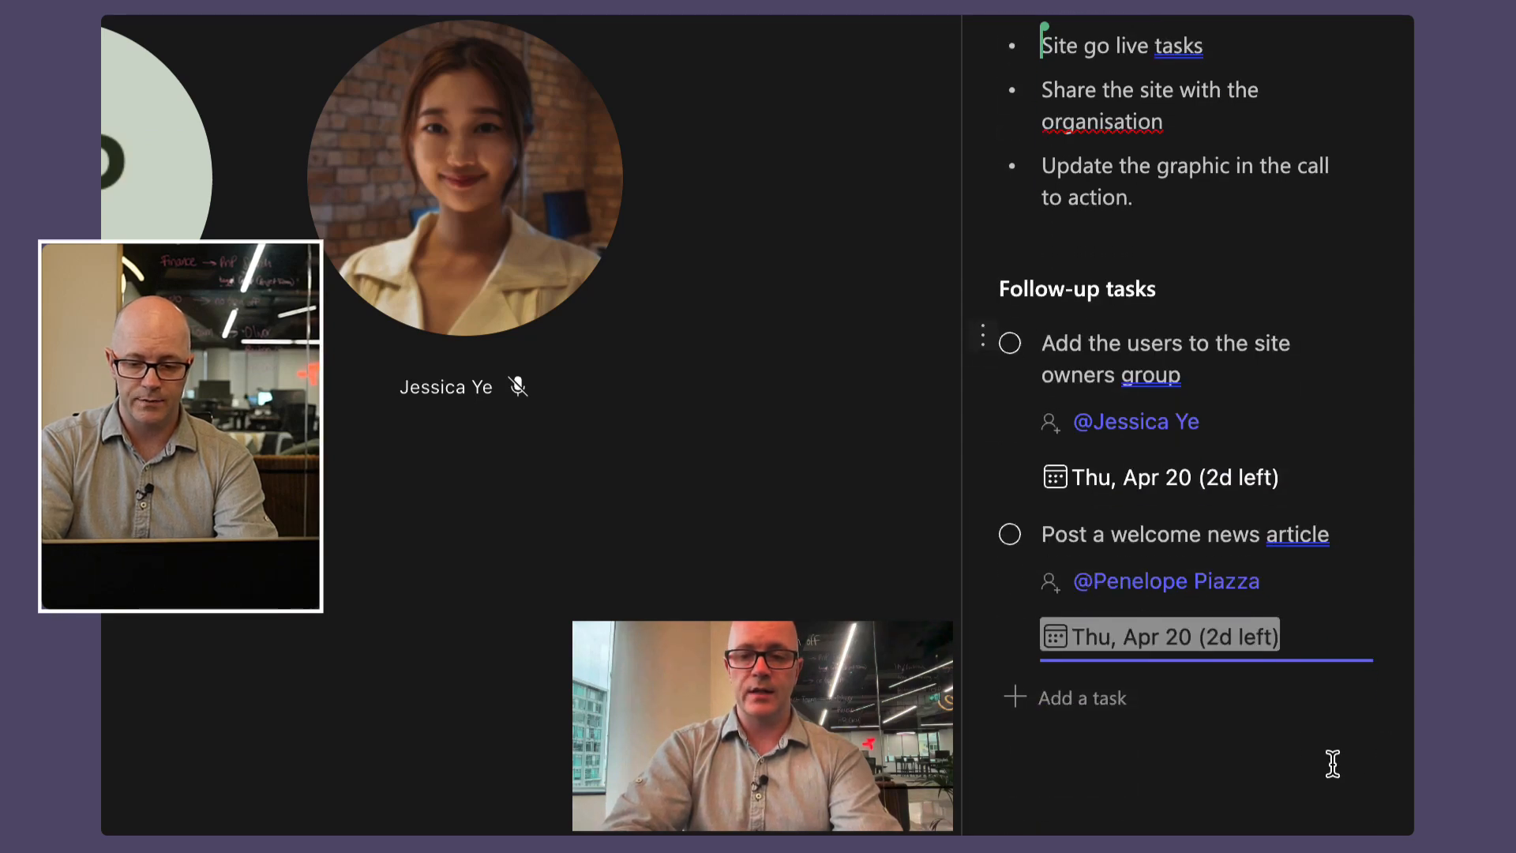
scroll("up", 3)
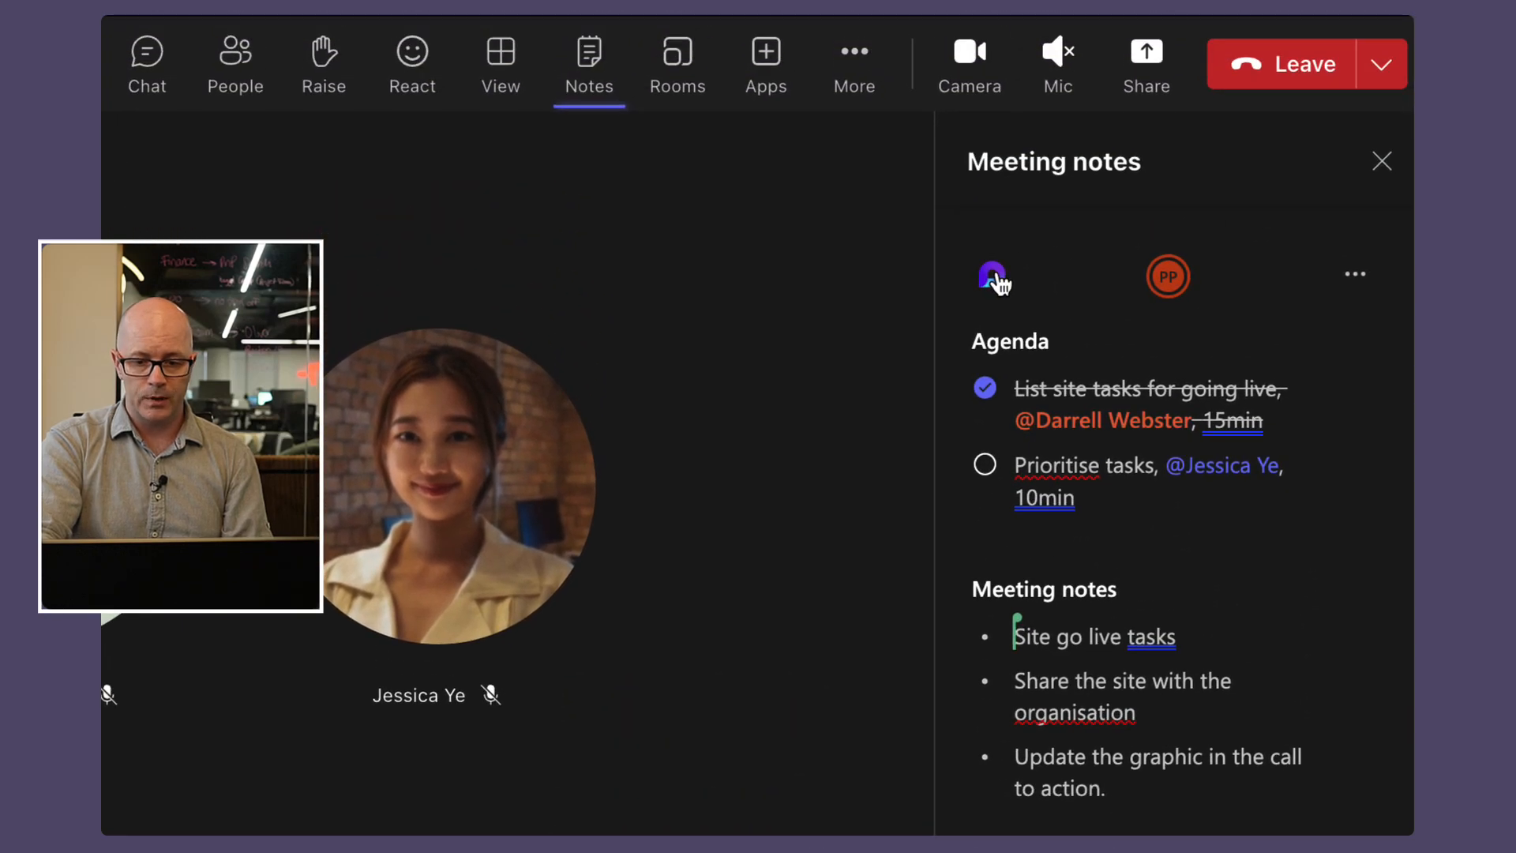
mouse_move(992, 277)
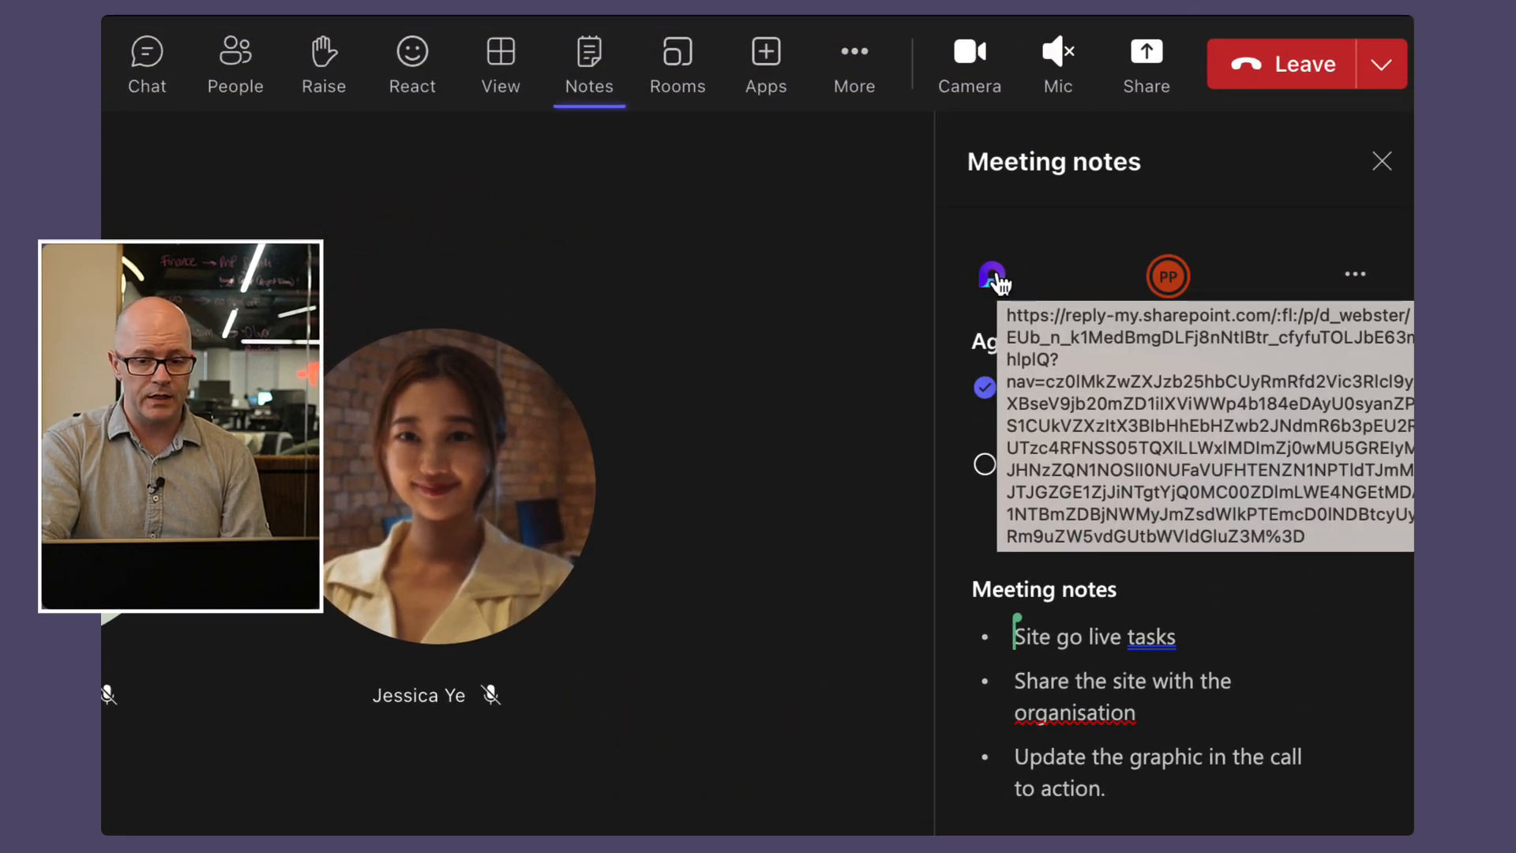